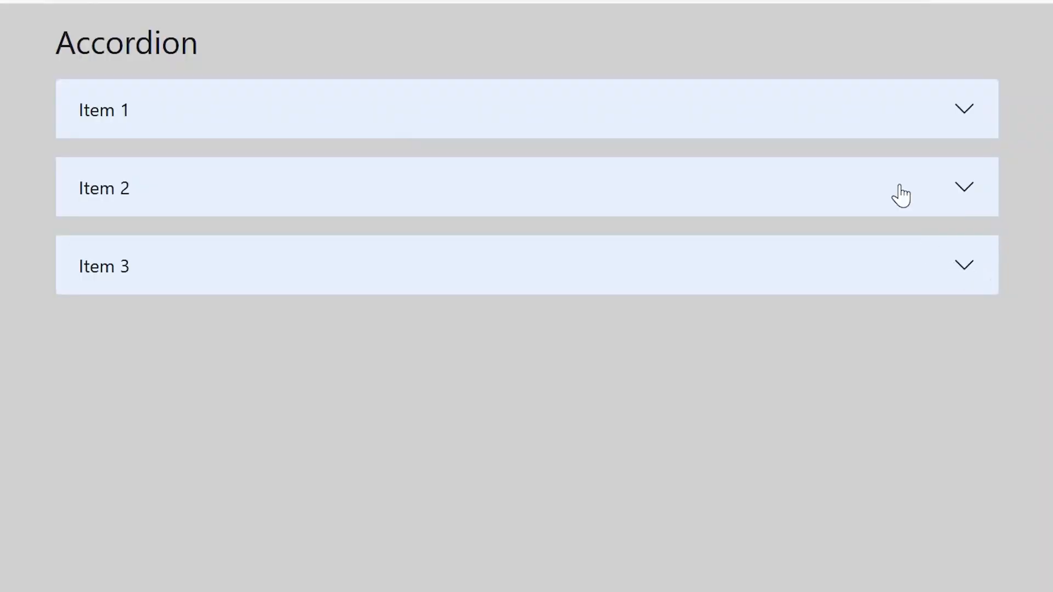
{"action": "mouse_move", "coordinate": [947, 126]}
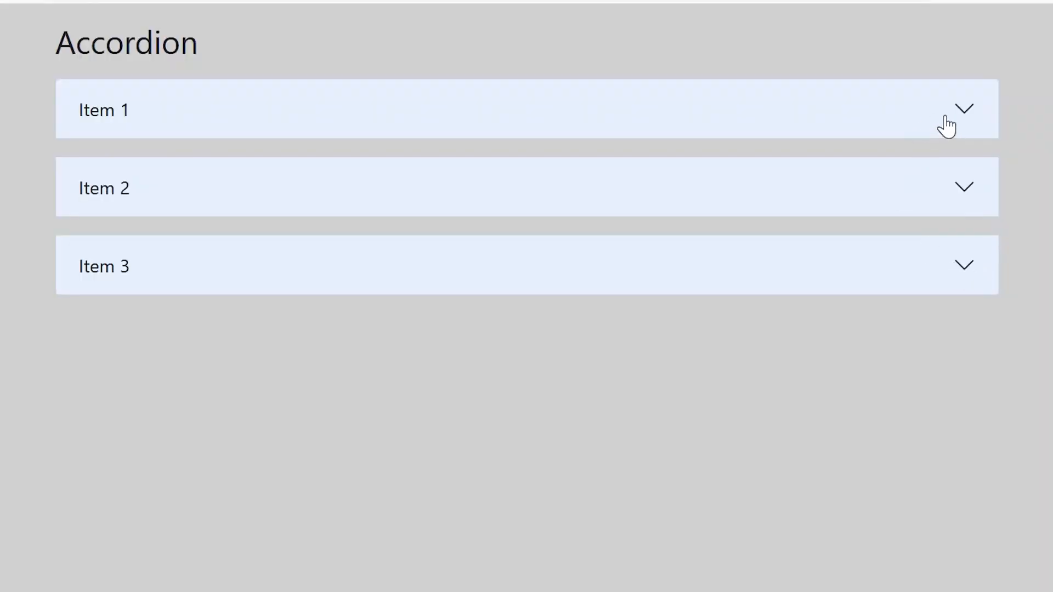
Open the Bootstrap 5 docs Introduction page and copy the starter template markup
{"action": "left_click", "coordinate": [964, 109]}
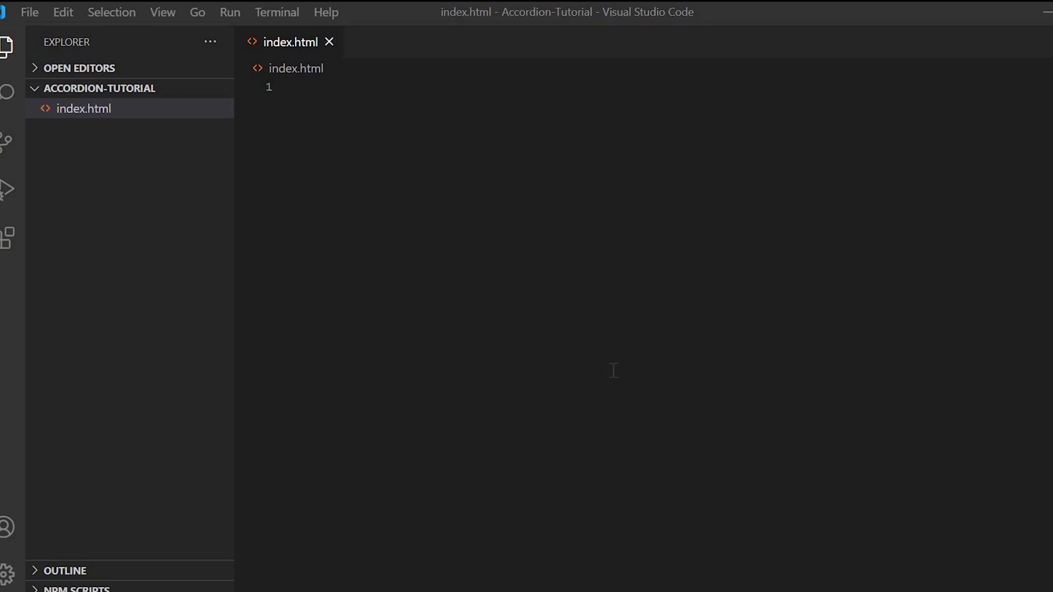
{"action": "mouse_move", "coordinate": [602, 378]}
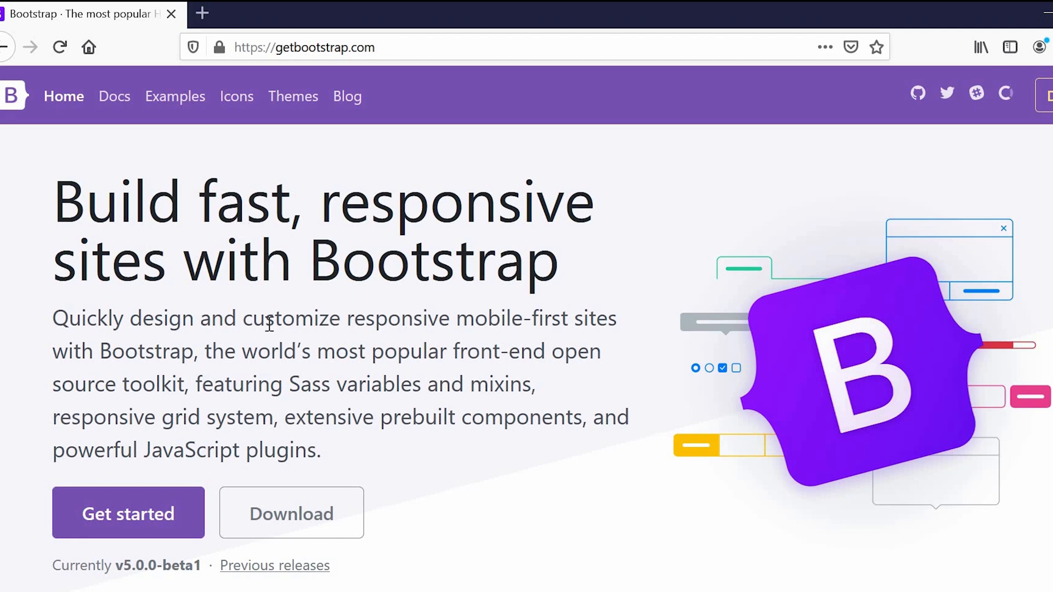
{"action": "mouse_move", "coordinate": [117, 108]}
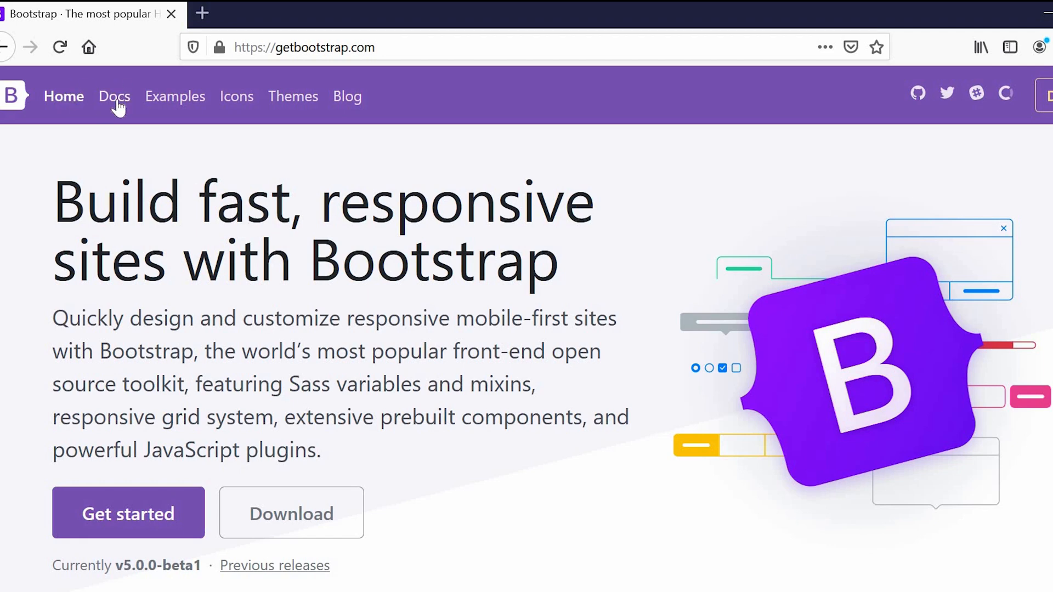
{"action": "left_click", "coordinate": [113, 96]}
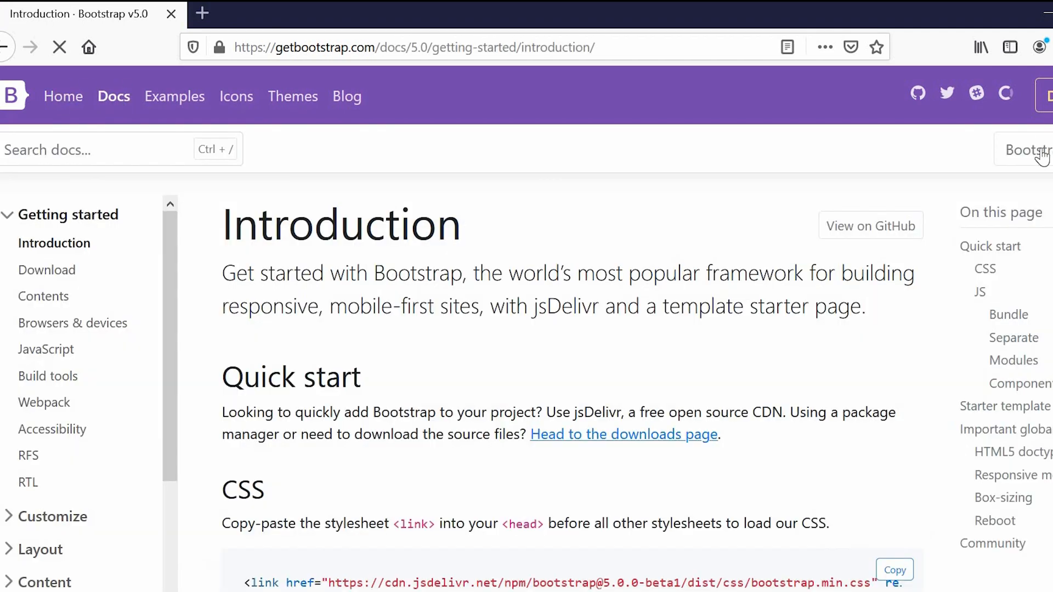
{"action": "scroll", "scroll_direction": "down", "scroll_amount": 3}
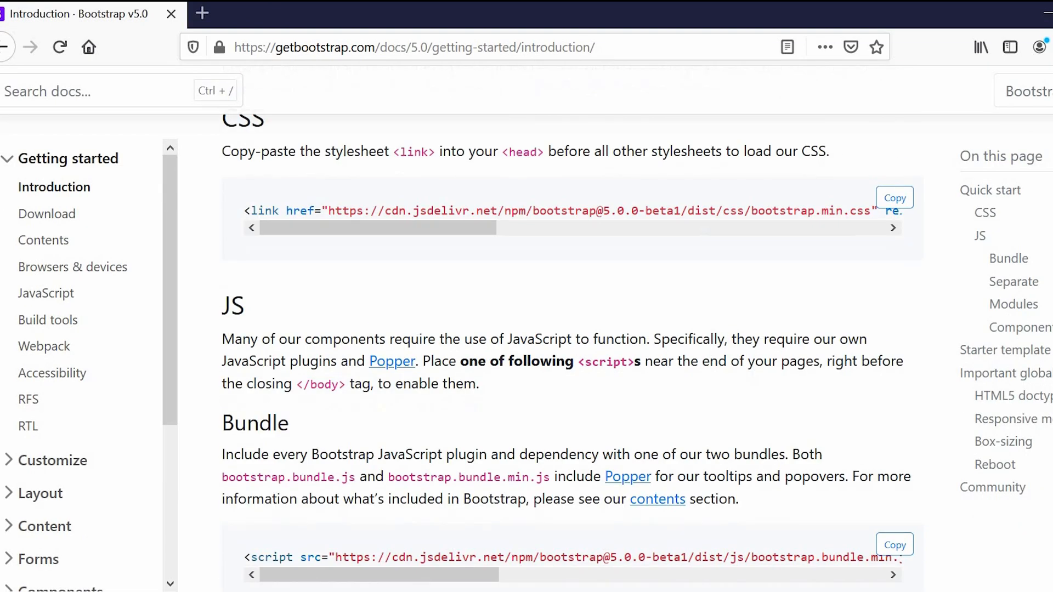
{"action": "left_click", "coordinate": [895, 332]}
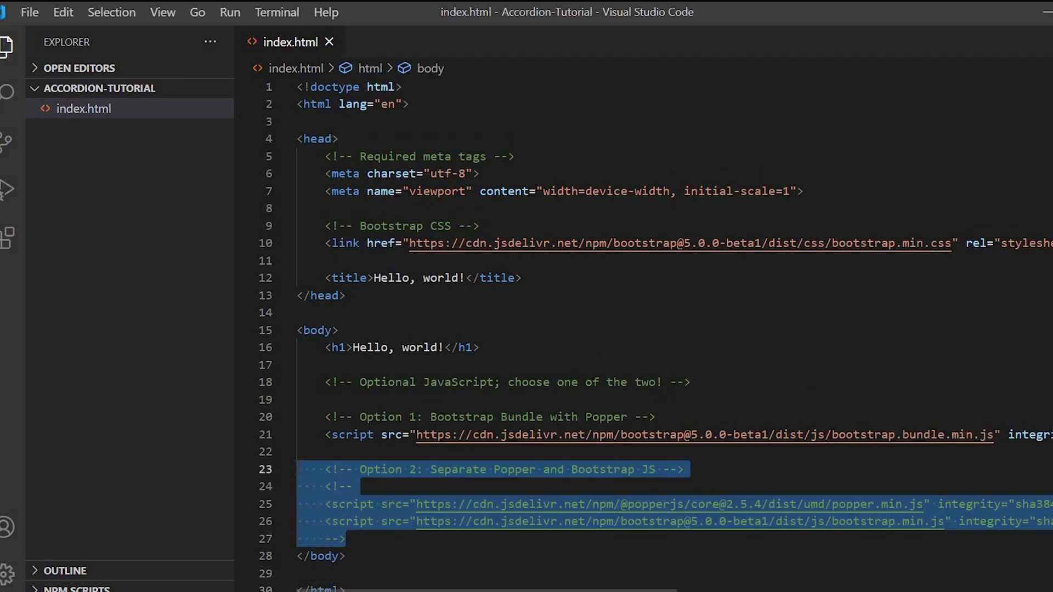
Remove the Option 2 block, optional-JS comments and h1, retitle to 'Accordion Tutorial', and save
{"action": "key", "text": "Delete"}
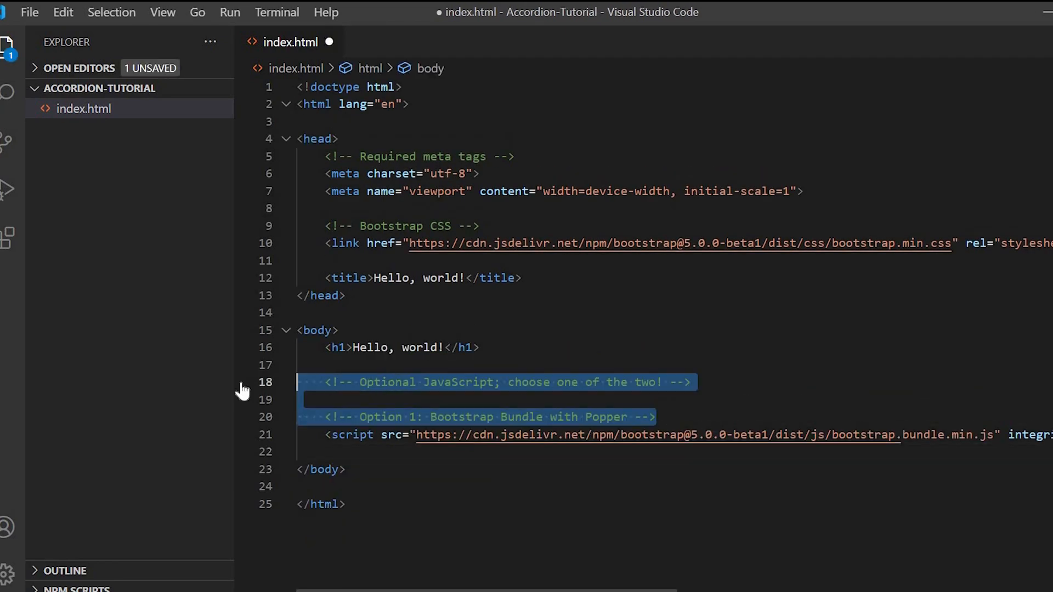
{"action": "key", "text": "Delete"}
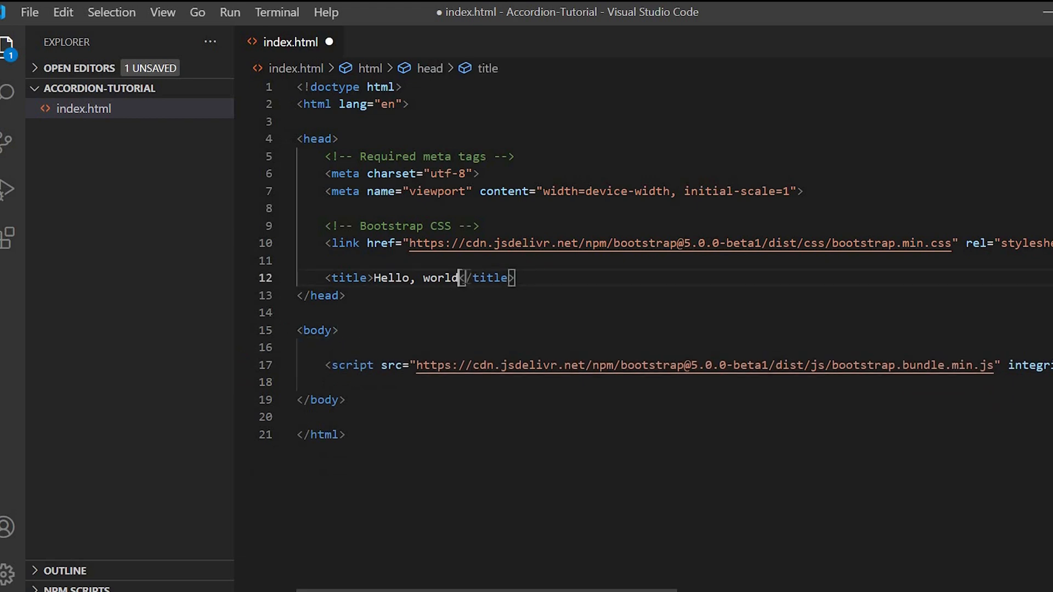
{"action": "type", "text": "Accor"}
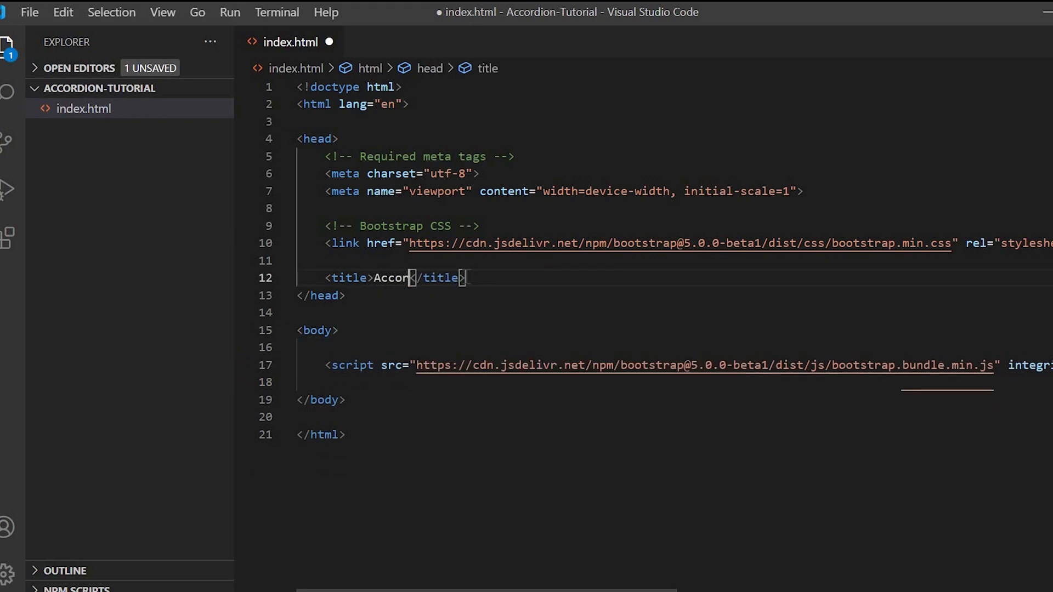
{"action": "type", "text": "rdion Tuto"}
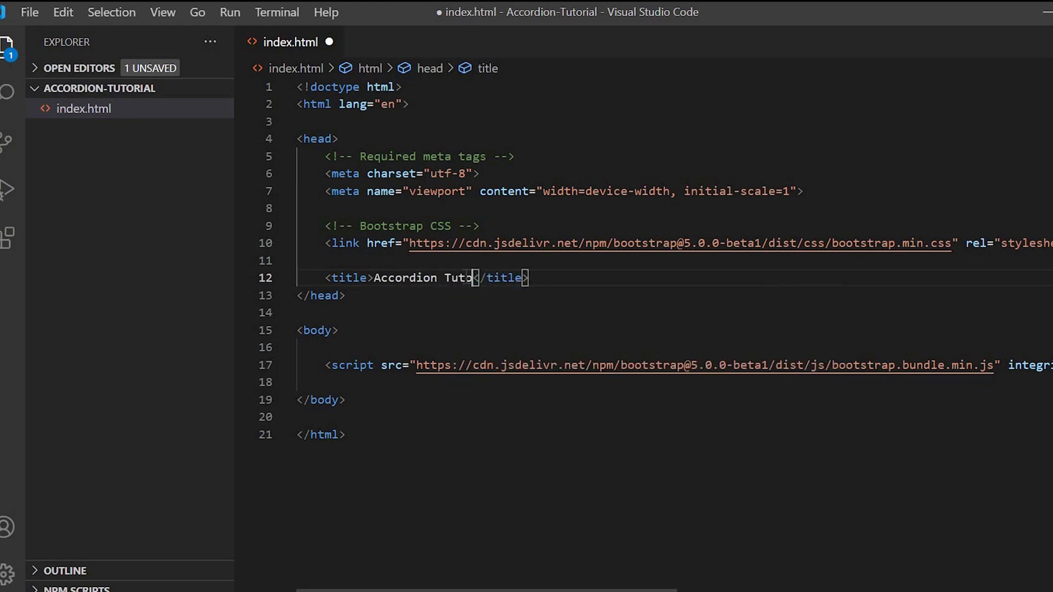
{"action": "type", "text": "rial"}
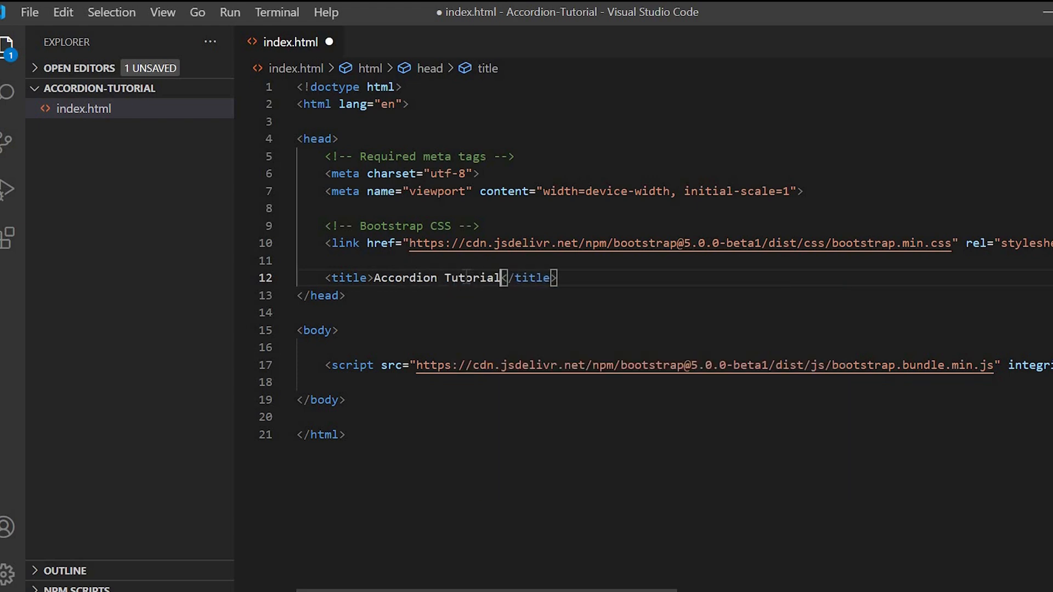
{"action": "key", "text": "ctrl+s"}
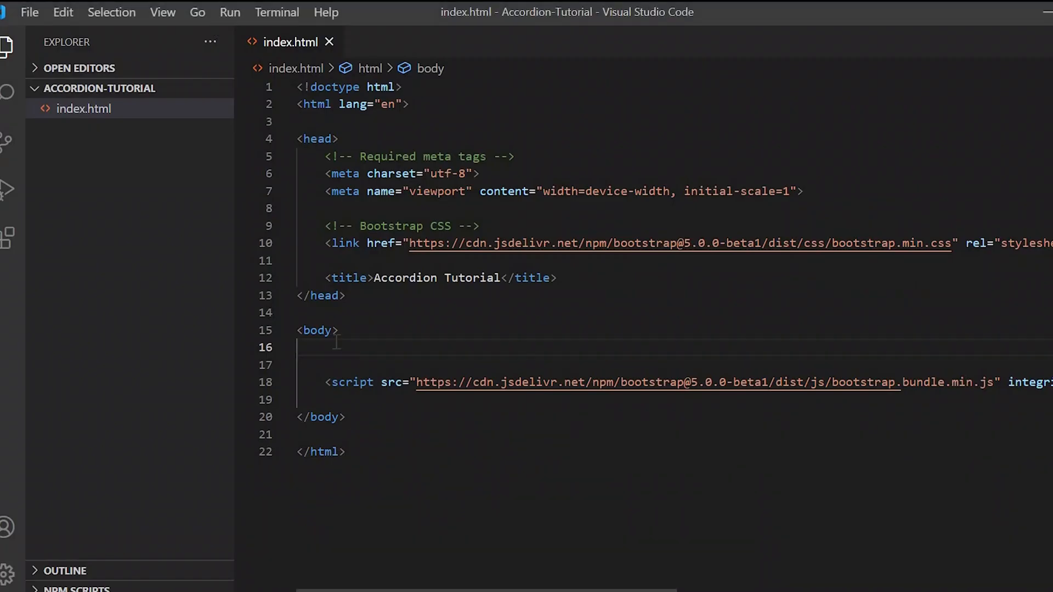
Add a div with class 'container' to the body, holding an 'Accordion' h3 heading
{"action": "type", "text": "<div"}
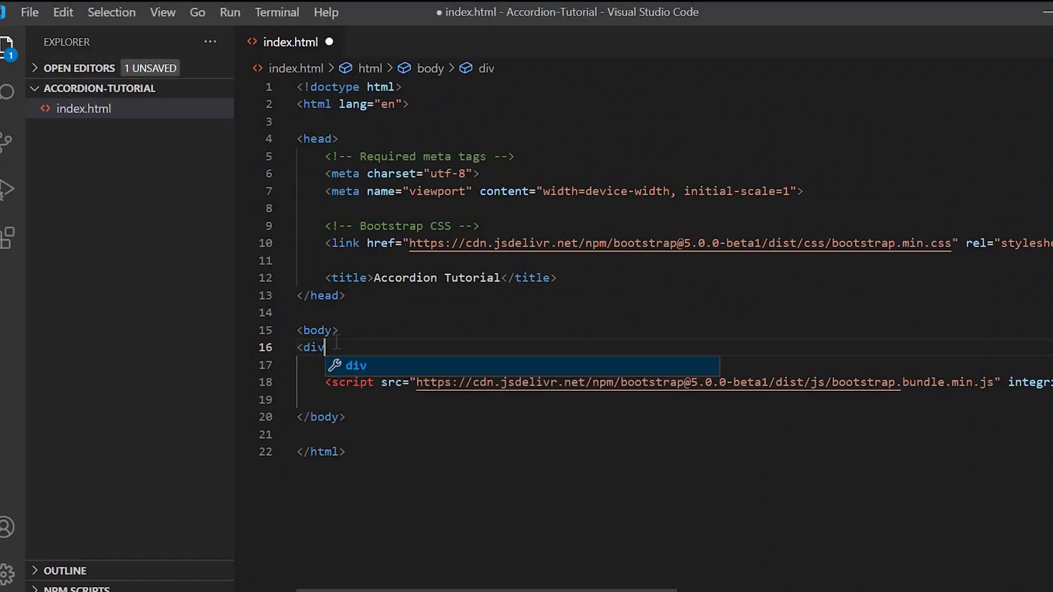
{"action": "type", "text": "class=\"c\"></div>"}
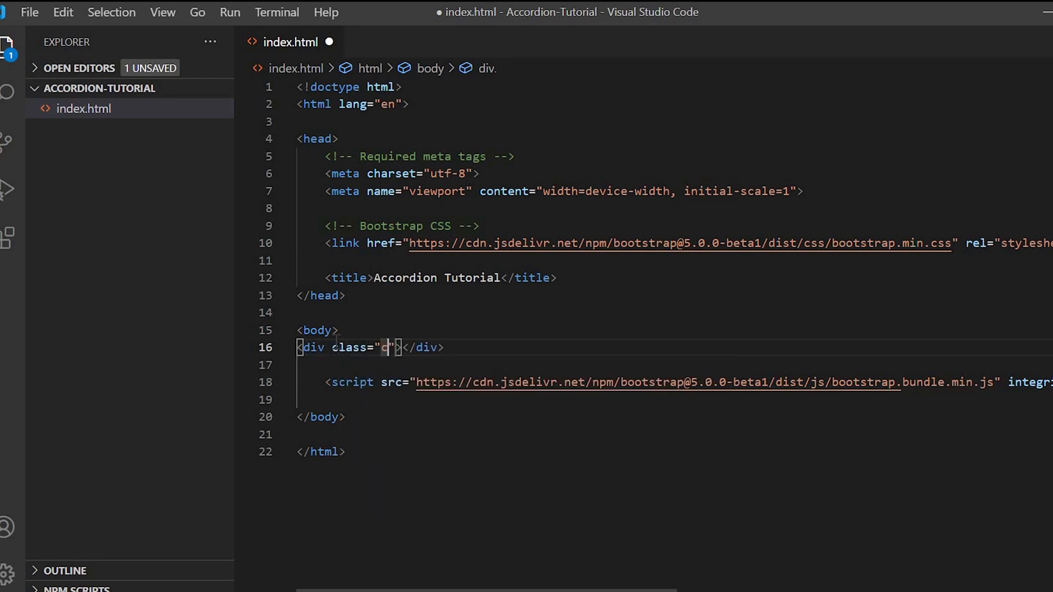
{"action": "type", "text": "ontainer"}
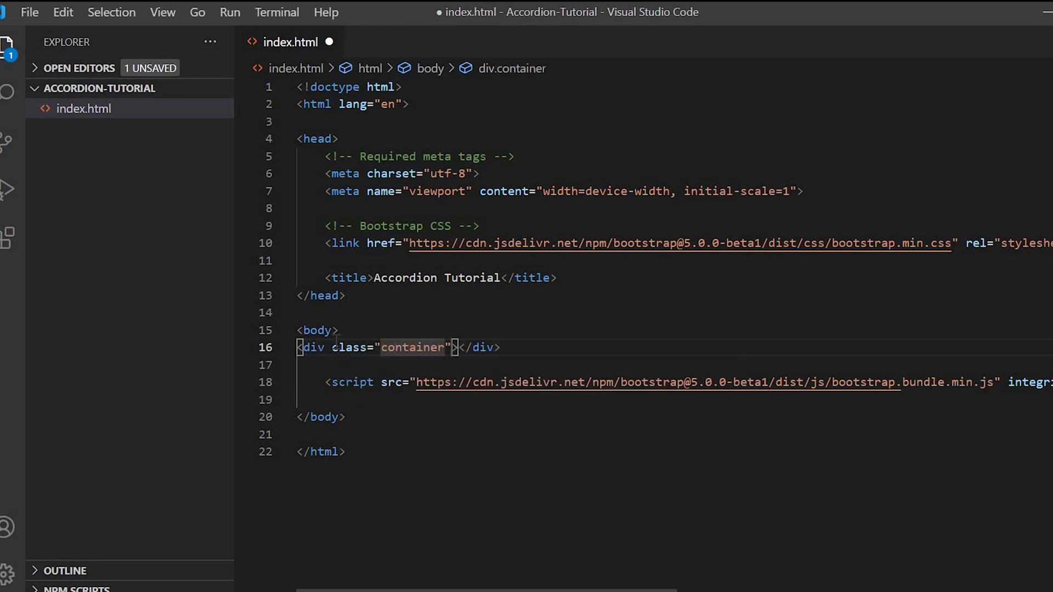
{"action": "key", "text": "Enter"}
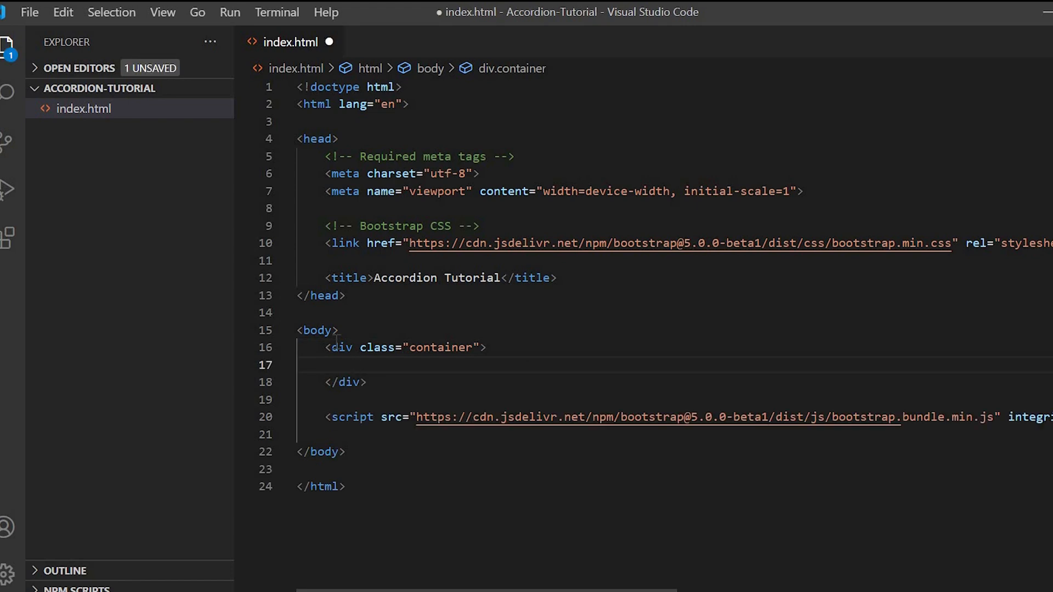
{"action": "type", "text": "<h3>Accordion</h3>"}
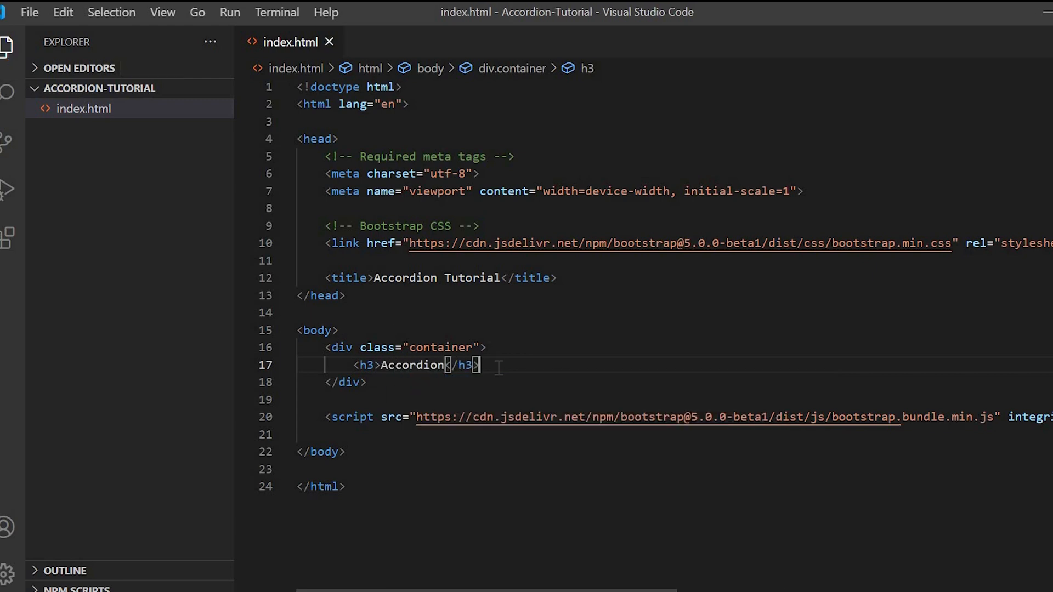
{"action": "type", "text": "<div class=\"a\"></div>"}
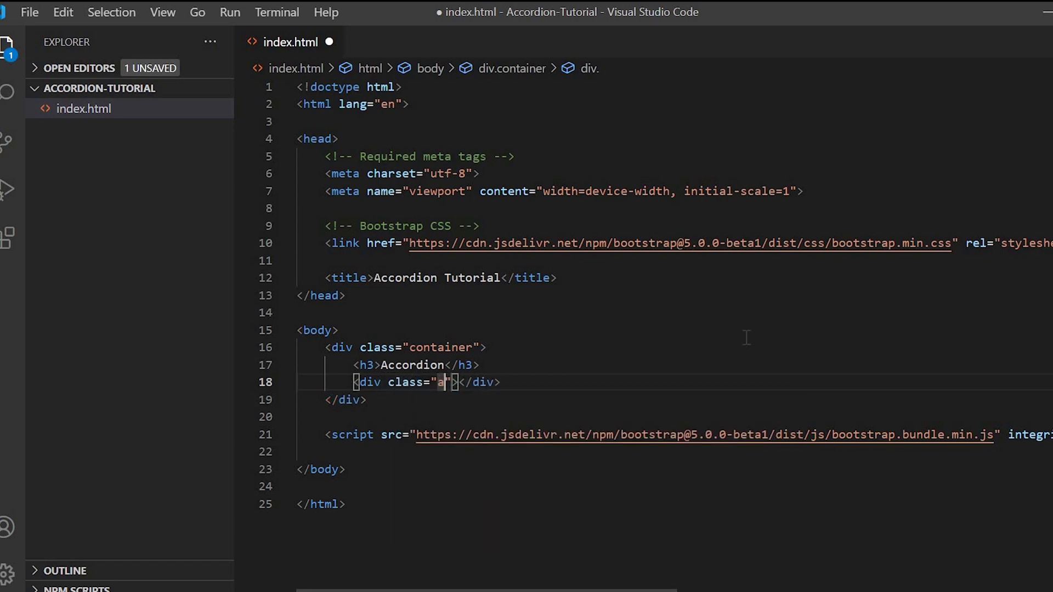
Add a div with class 'accordion' and id 'accordionSection' under the h3, then save
{"action": "type", "text": "ccordion"}
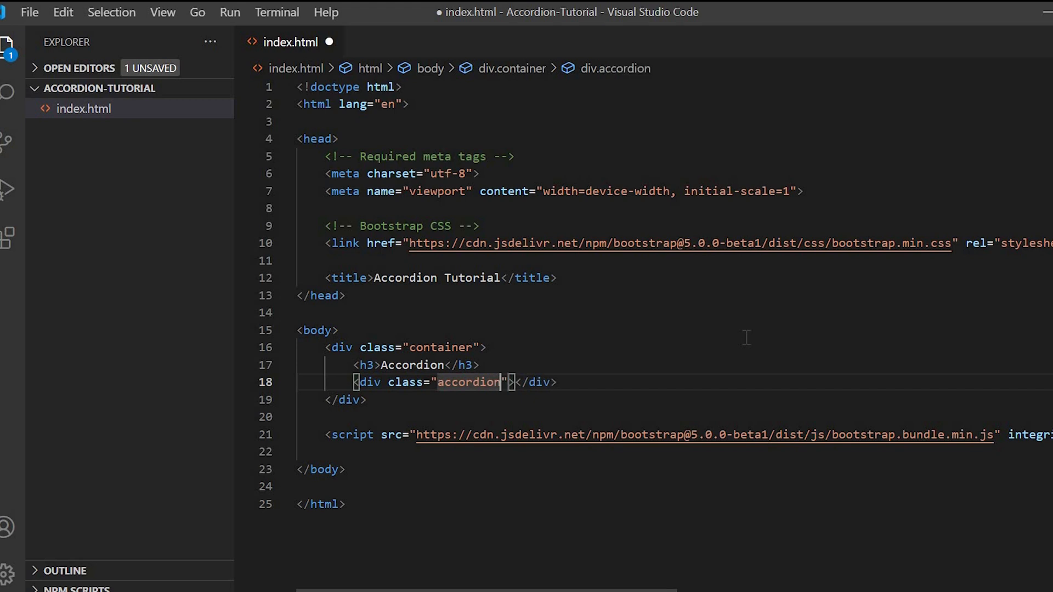
{"action": "type", "text": "id=\""}
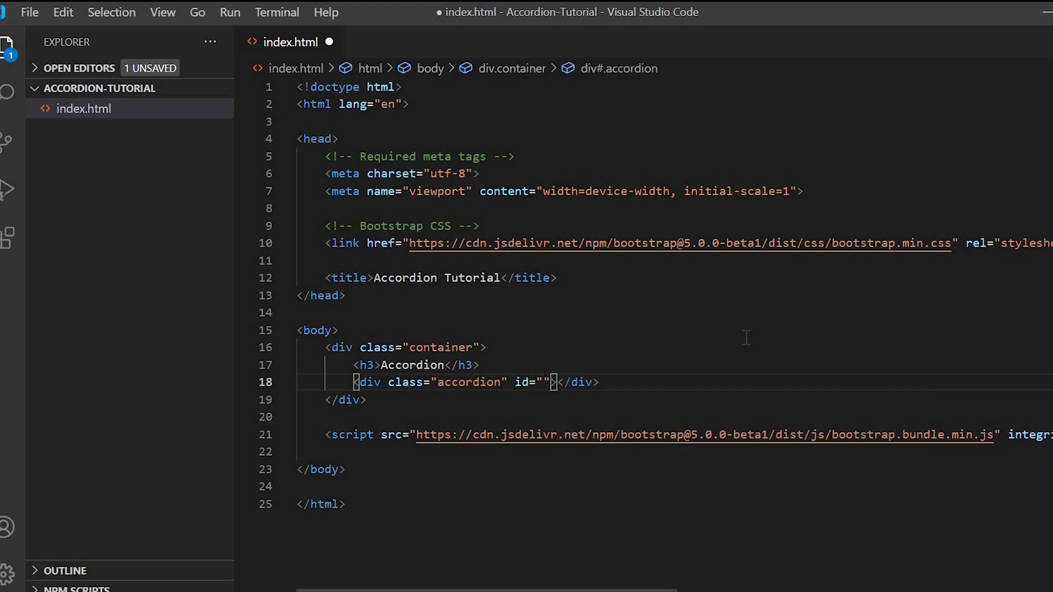
{"action": "type", "text": "accordio"}
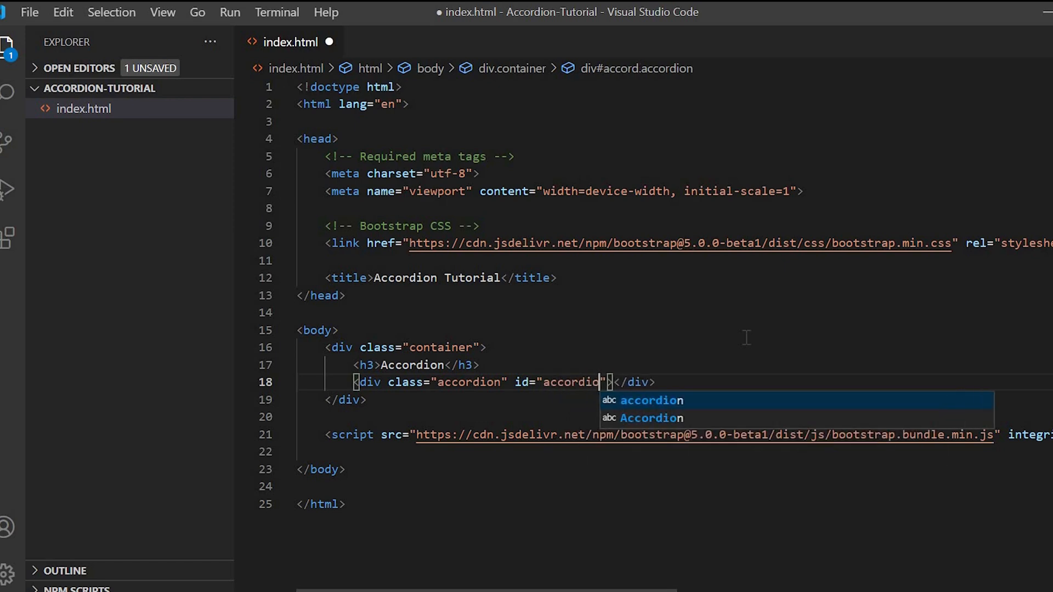
{"action": "type", "text": "n"}
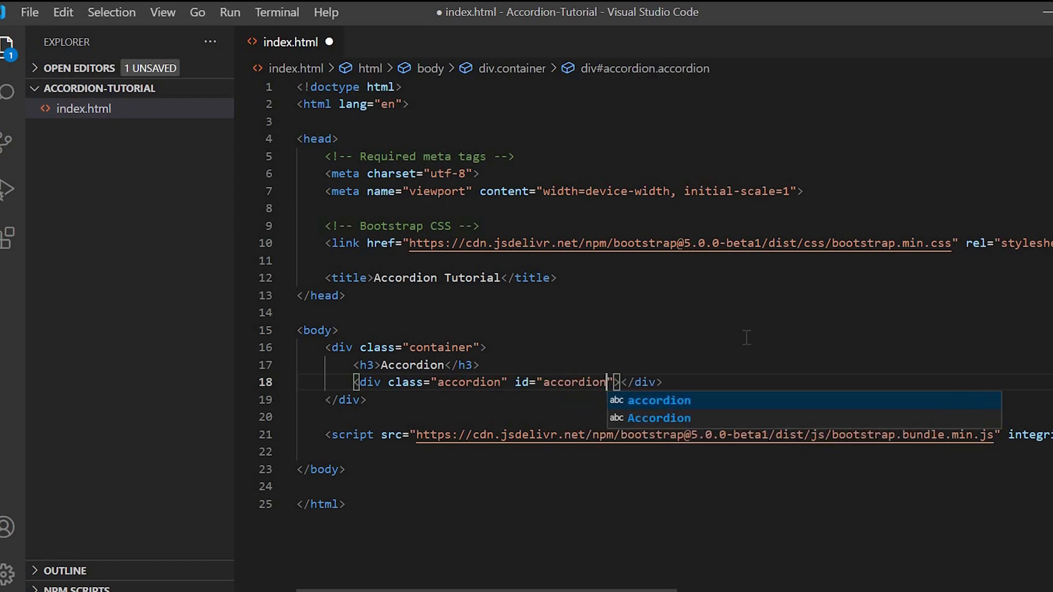
{"action": "type", "text": "Section"}
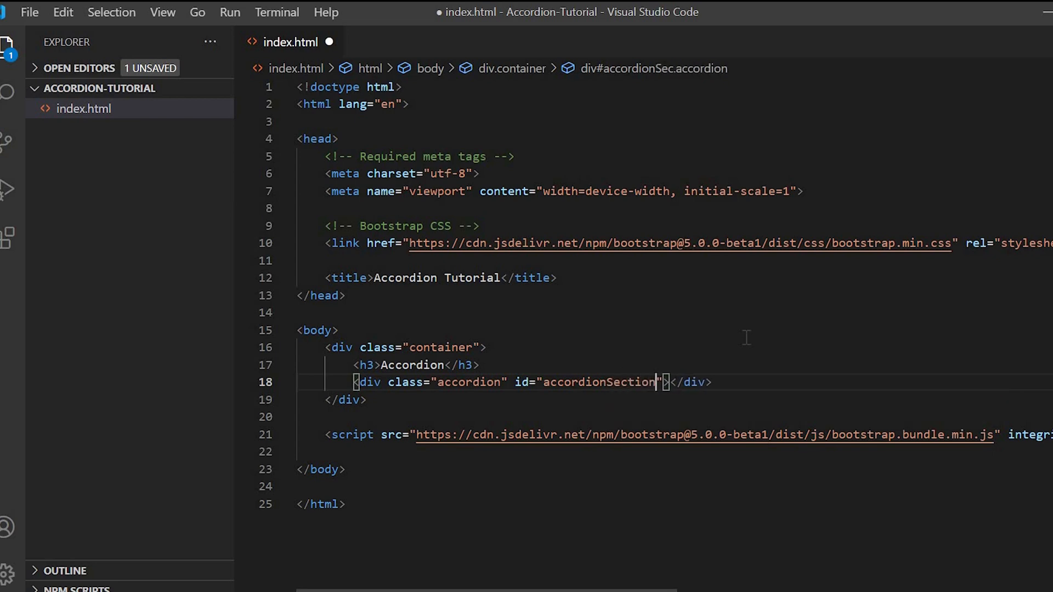
{"action": "key", "text": "ctrl+s"}
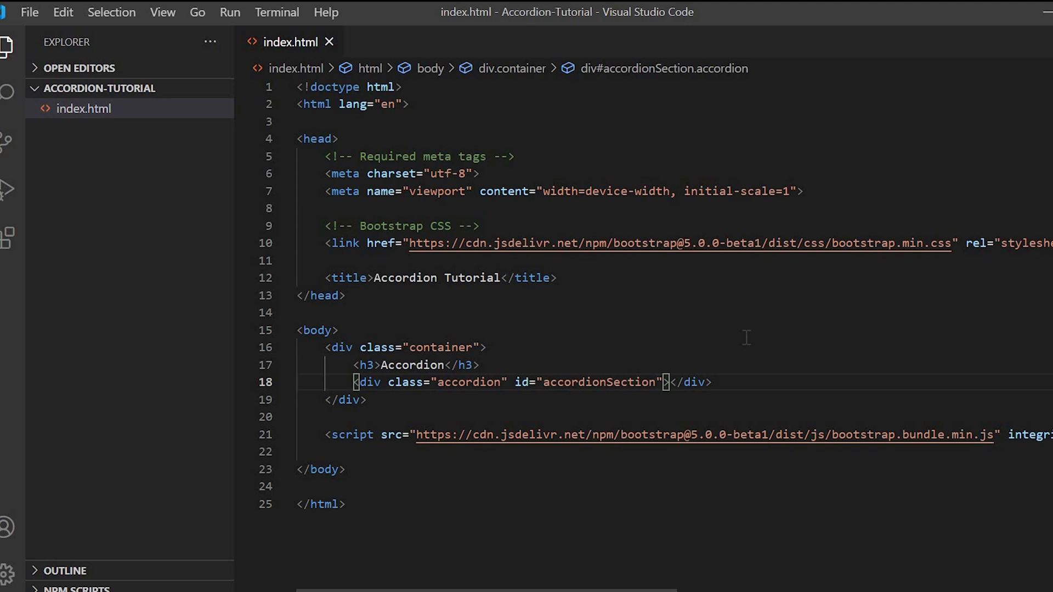
Add an item div with an h2 'Item 1' button of type button and a content div
{"action": "key", "text": "Enter"}
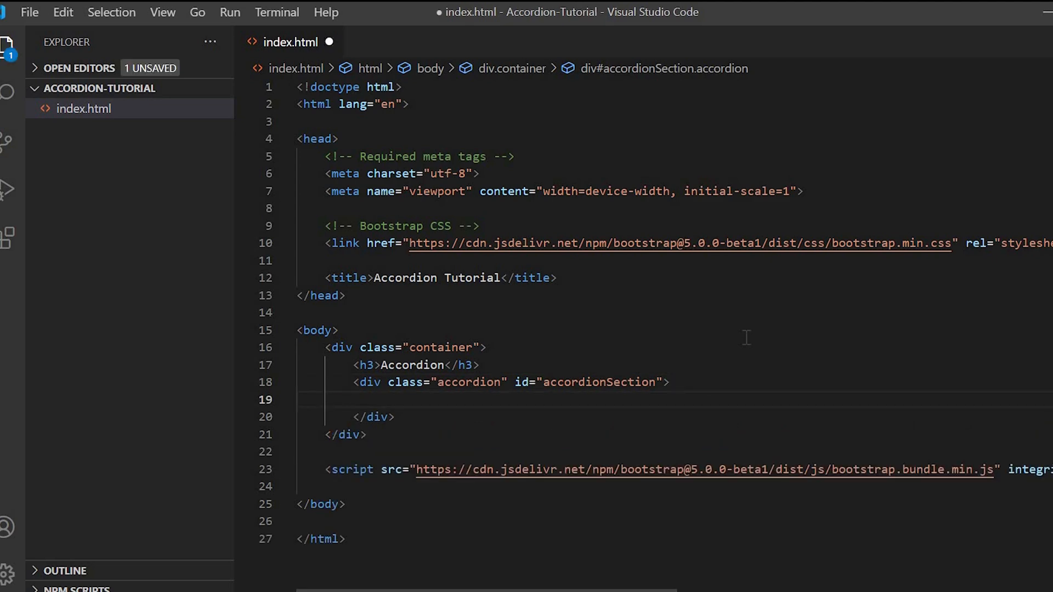
{"action": "type", "text": "<div"}
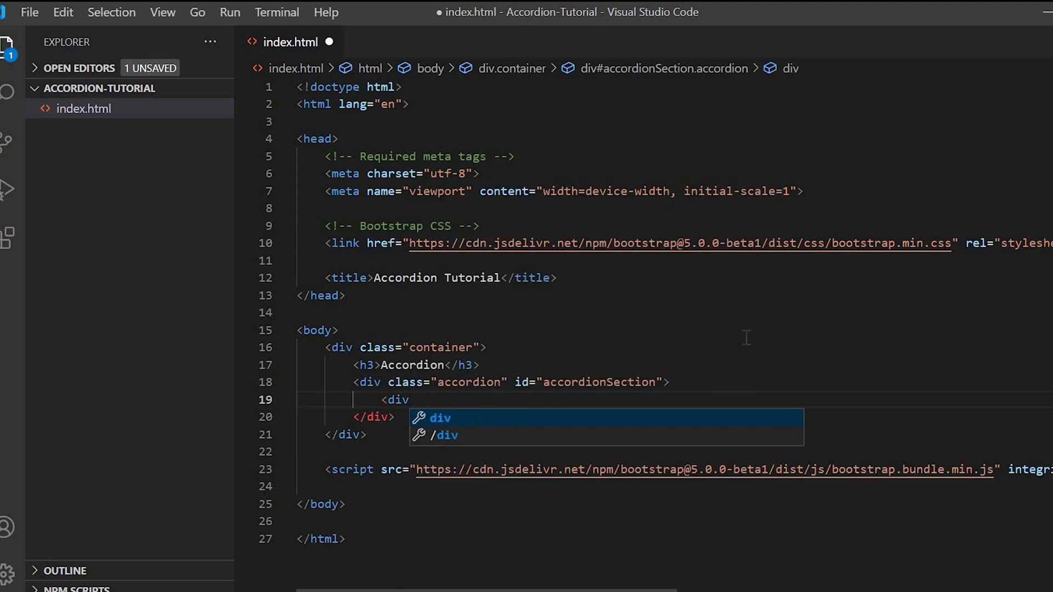
{"action": "key", "text": "Enter"}
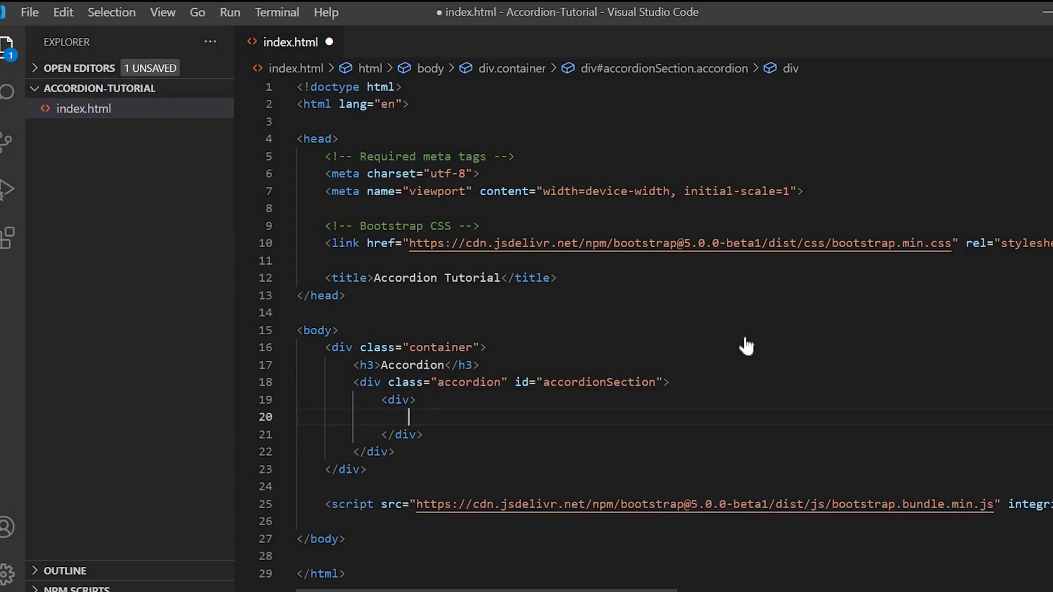
{"action": "type", "text": "<h2></h2>"}
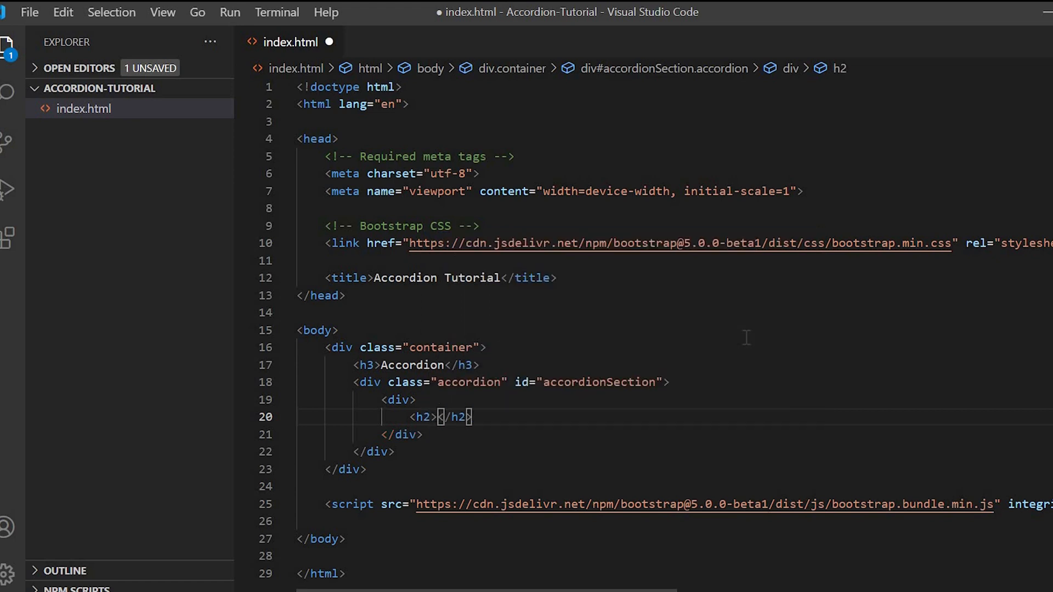
{"action": "mouse_move", "coordinate": [748, 348]}
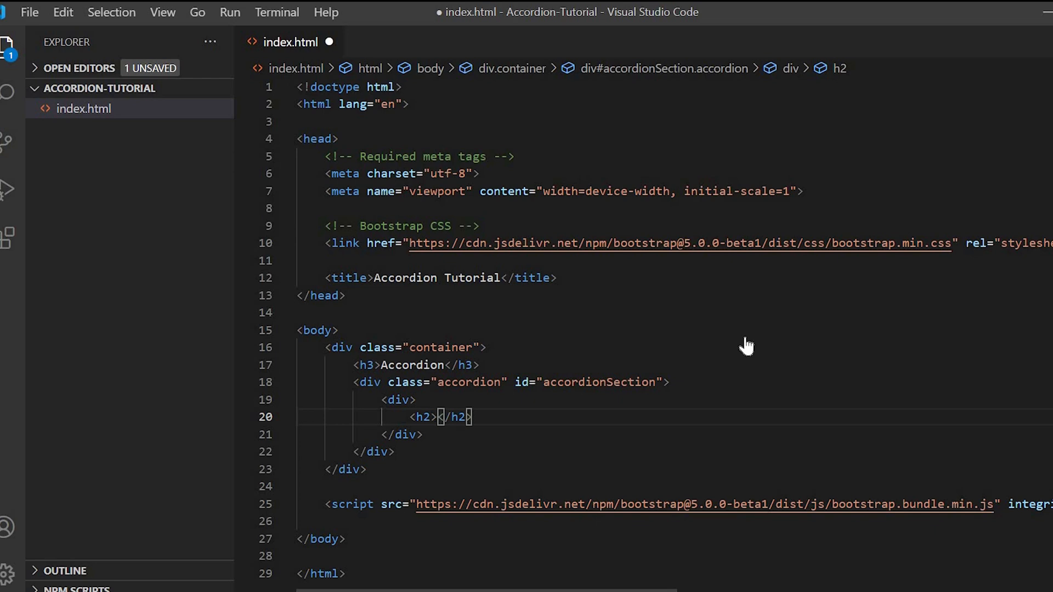
{"action": "type", "text": "button></button"}
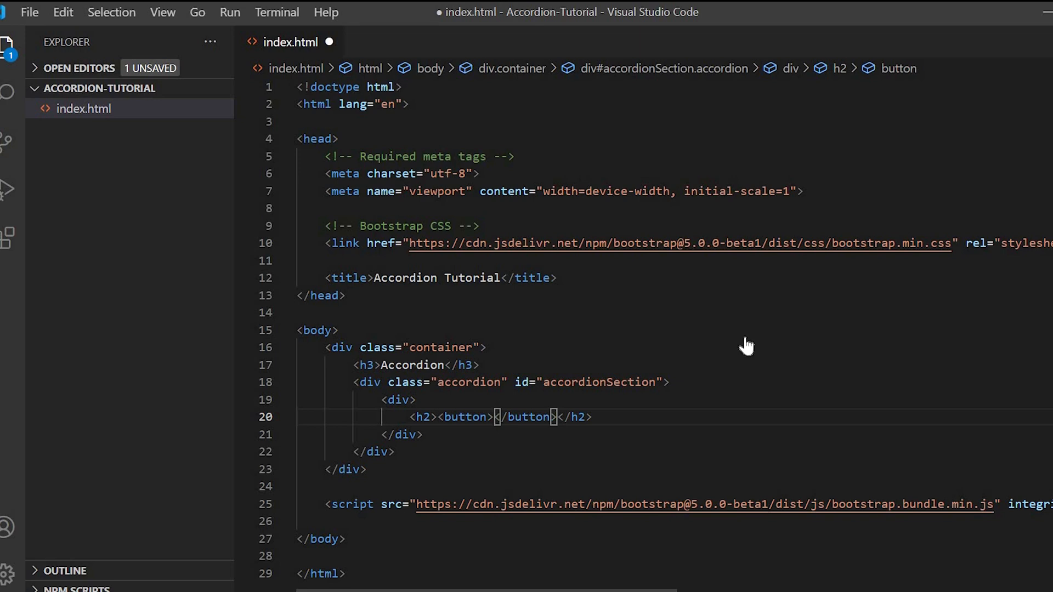
{"action": "type", "text": "Item"}
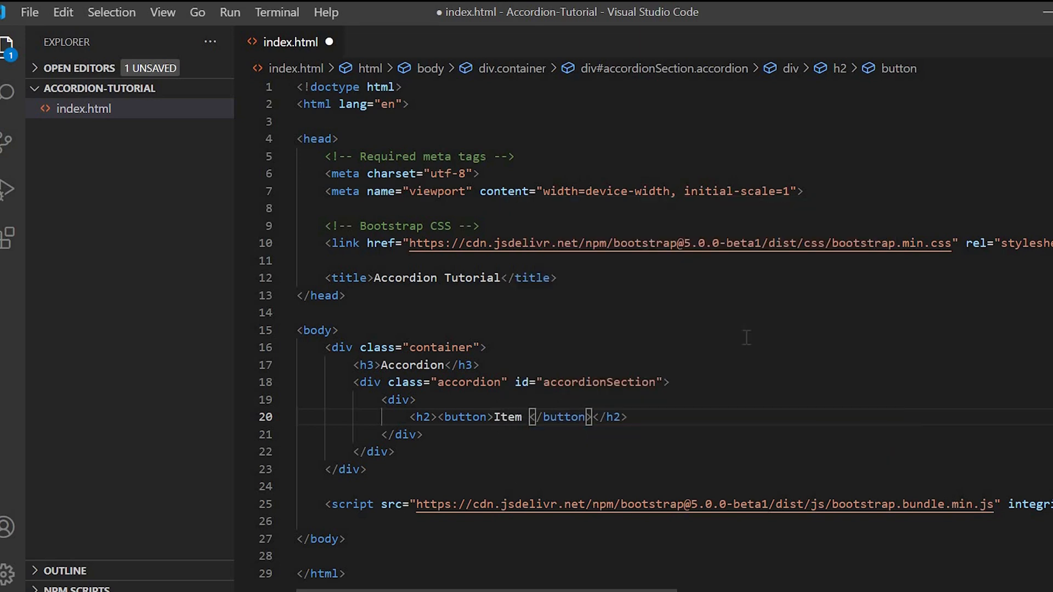
{"action": "type", "text": "1"}
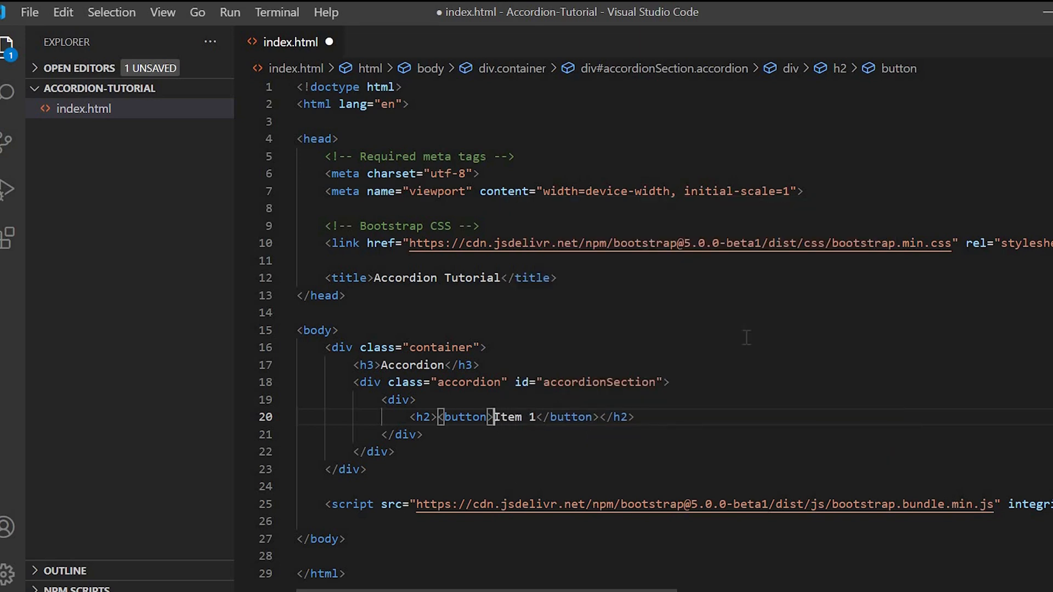
{"action": "type", "text": "type=\""}
{"action": "type", "text": "<"}
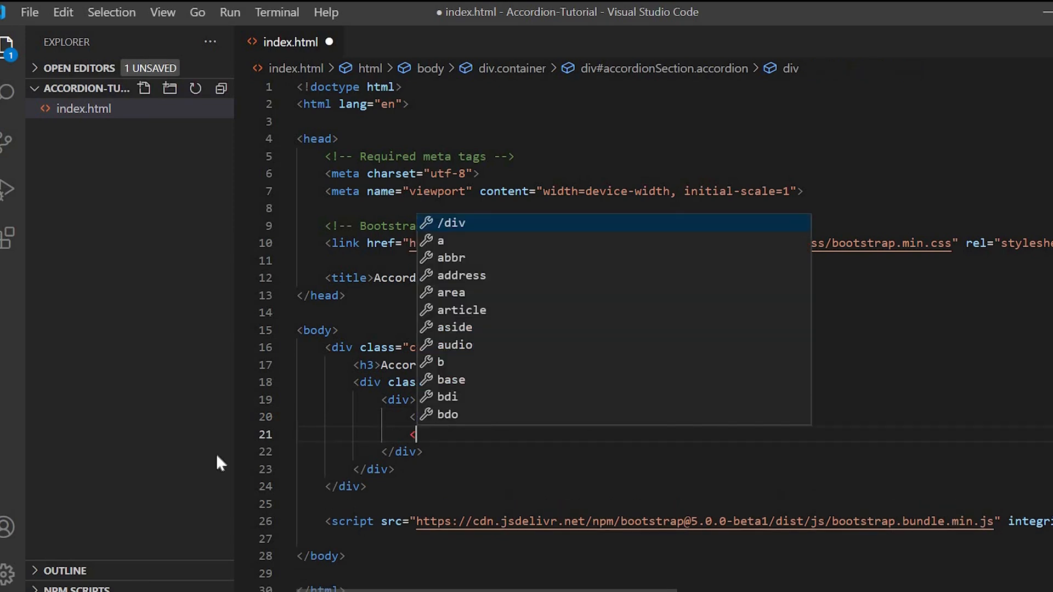
{"action": "type", "text": "div"}
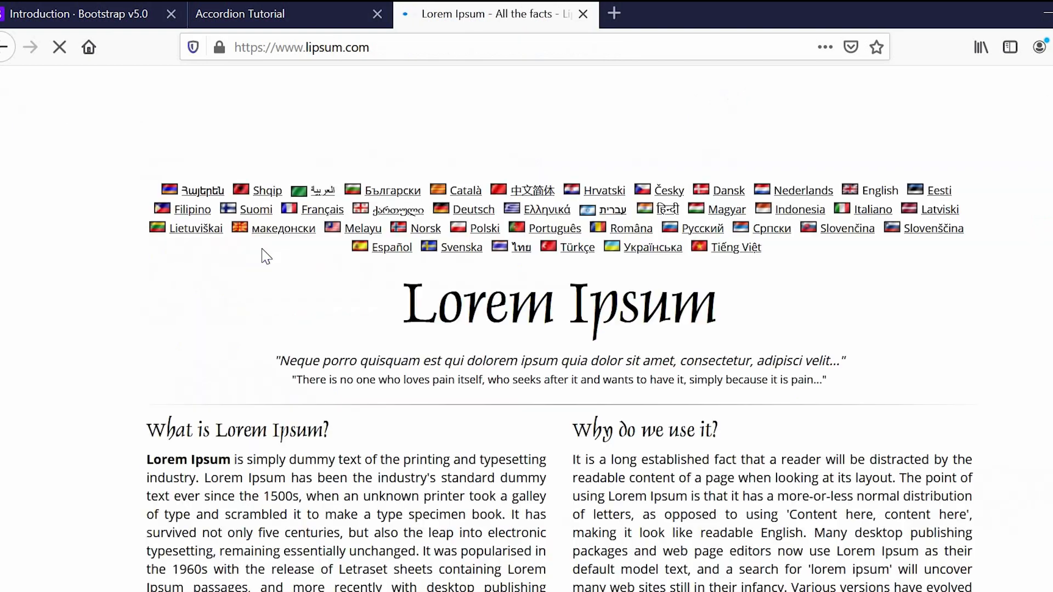
Select the first two sentences under 'What is Lorem Ipsum?' on lipsum.com
{"action": "scroll", "scroll_direction": "down", "scroll_amount": 3}
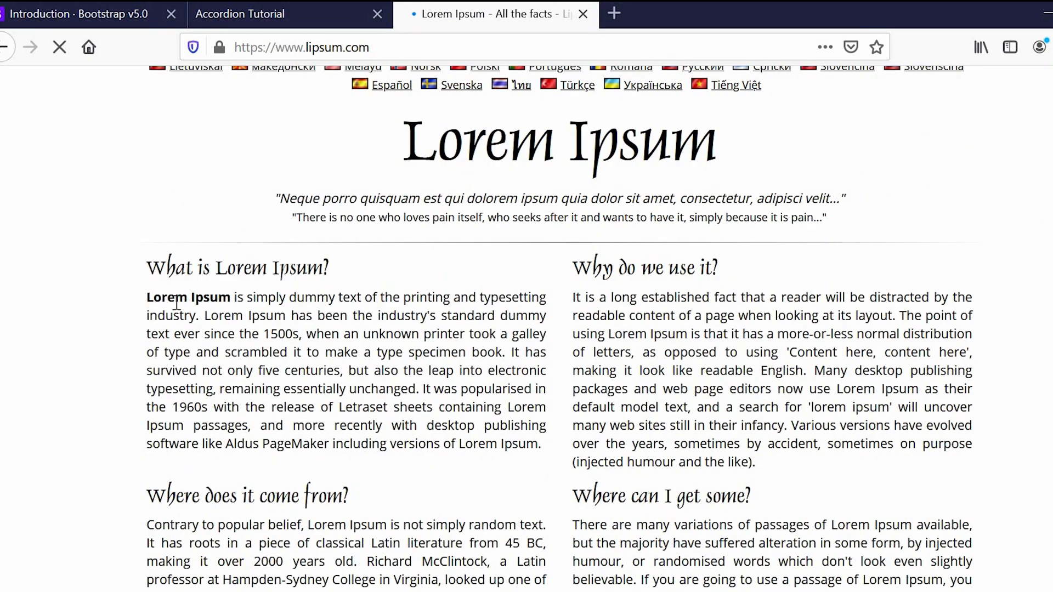
{"action": "left_click_drag", "start_coordinate": [146, 297], "coordinate": [492, 352]}
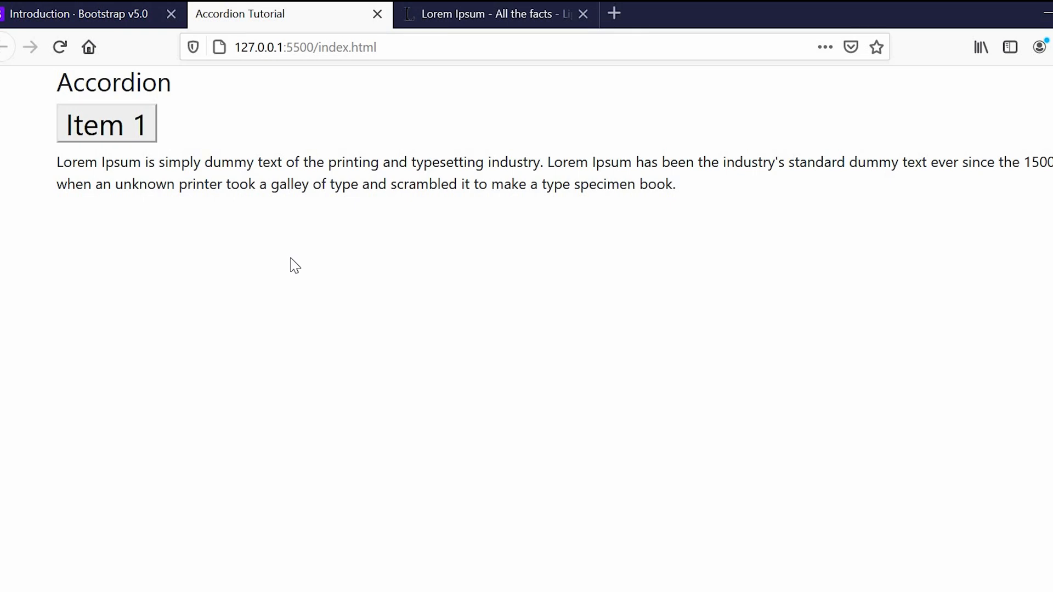
{"action": "mouse_move", "coordinate": [128, 128]}
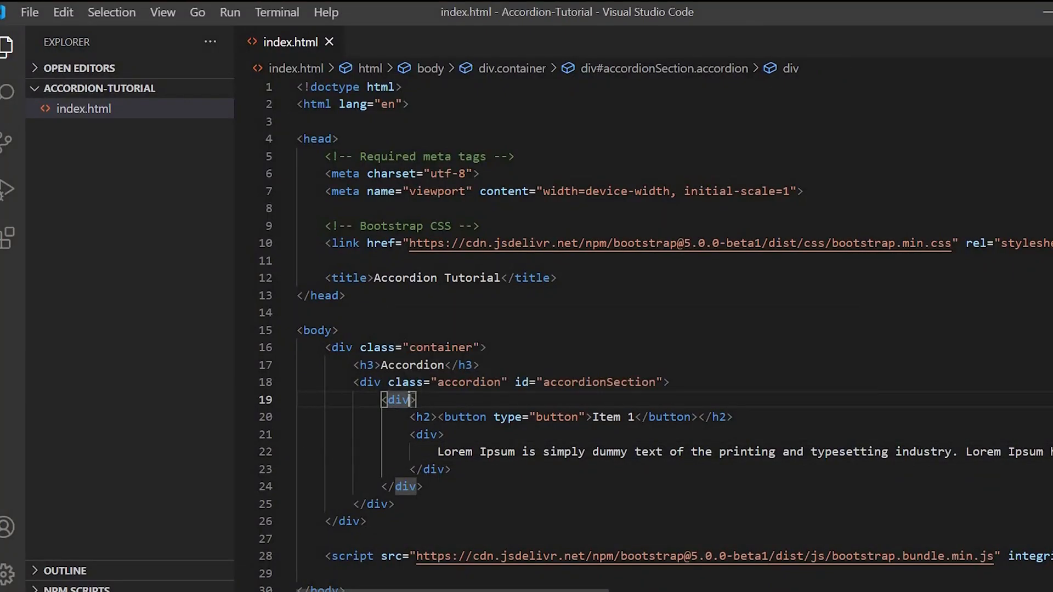
Give the item div class 'accordion-item' and save
{"action": "type", "text": "class=\"a\""}
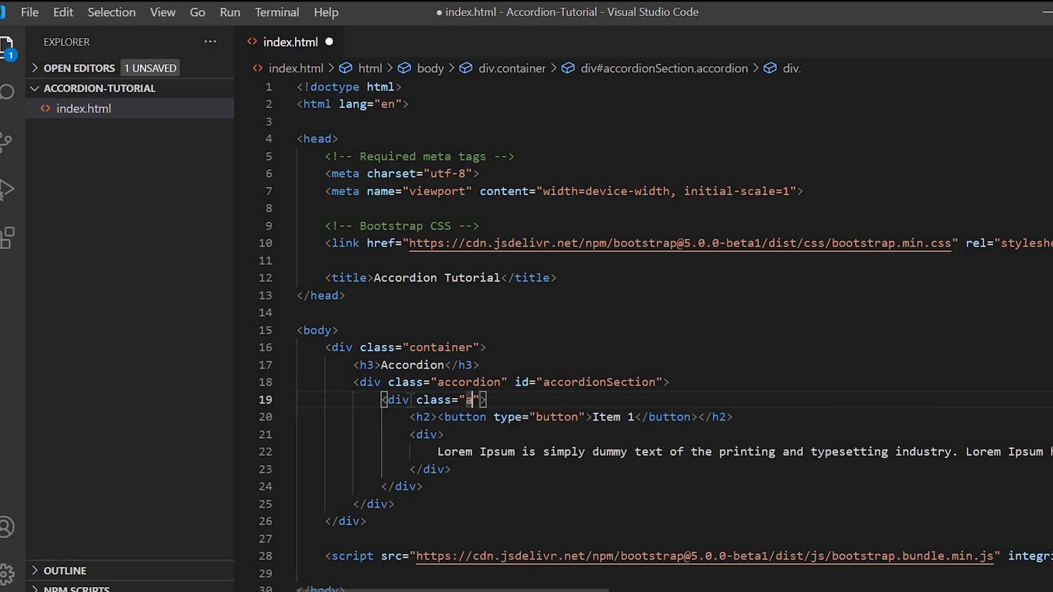
{"action": "type", "text": "ccordion"}
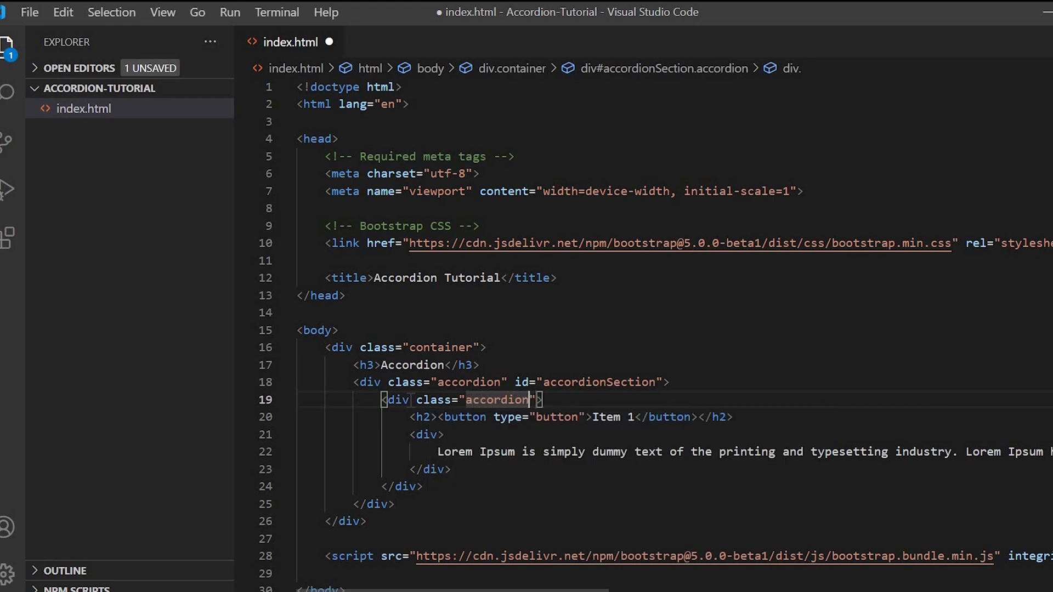
{"action": "type", "text": "-item"}
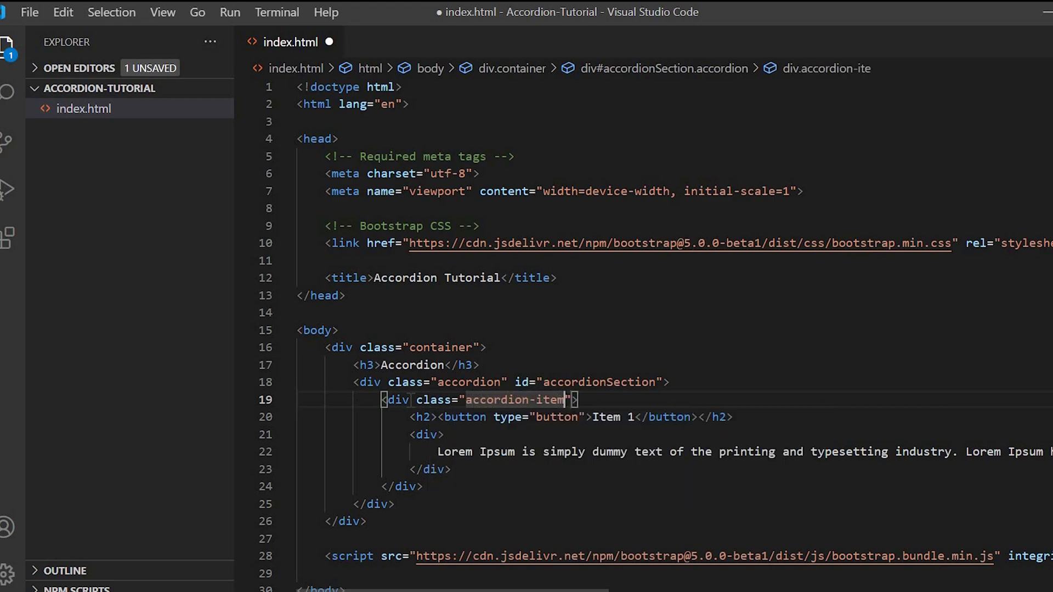
{"action": "key", "text": "ctrl+s"}
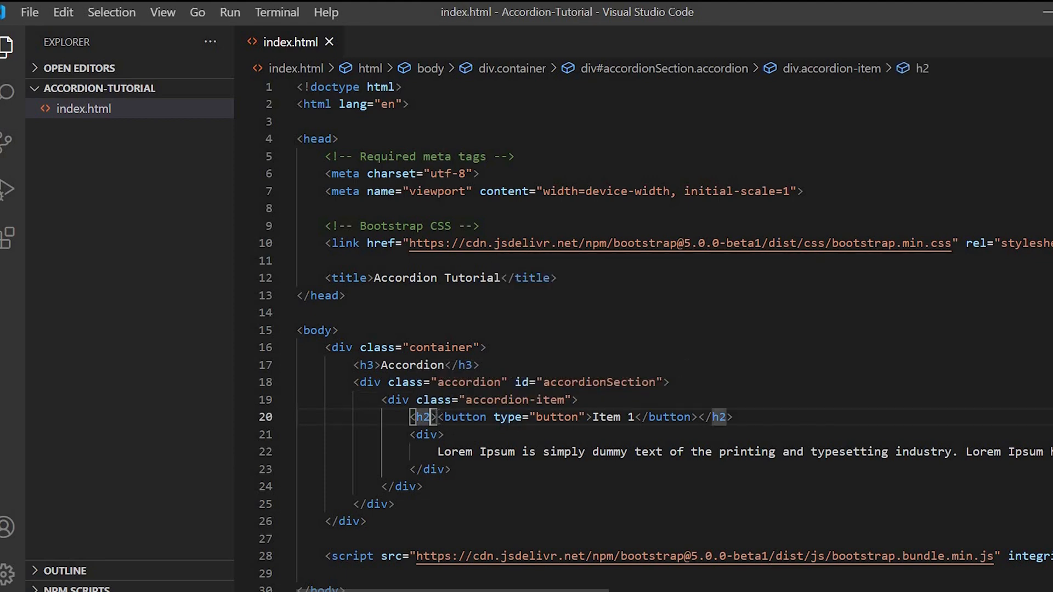
Add class 'accordion-header' to the h2 and 'accordion-button' to the button
{"action": "type", "text": "class=\"\""}
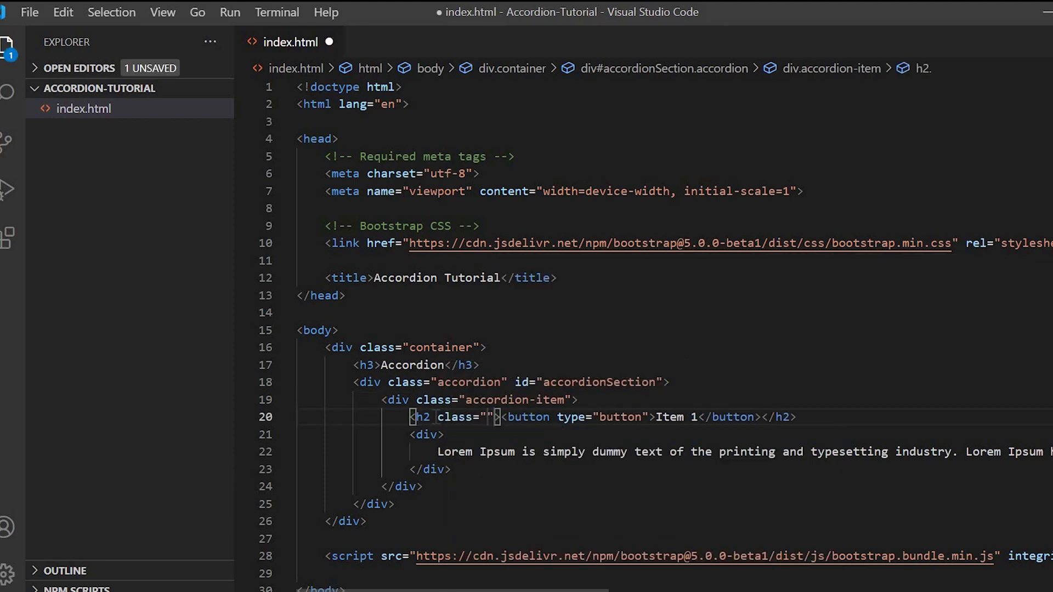
{"action": "type", "text": "accordion-header"}
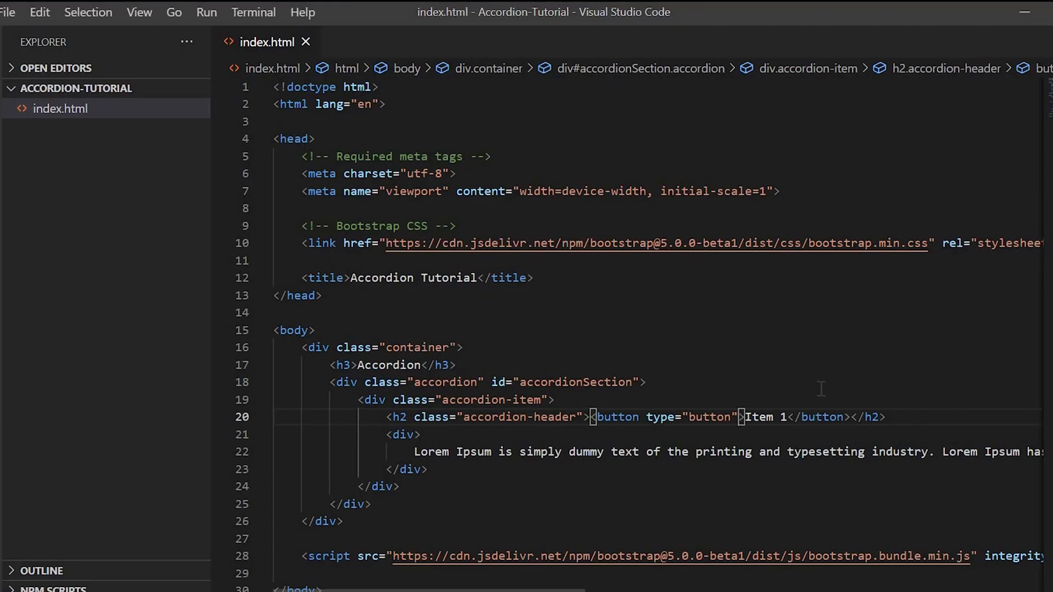
{"action": "type", "text": "class=\"\""}
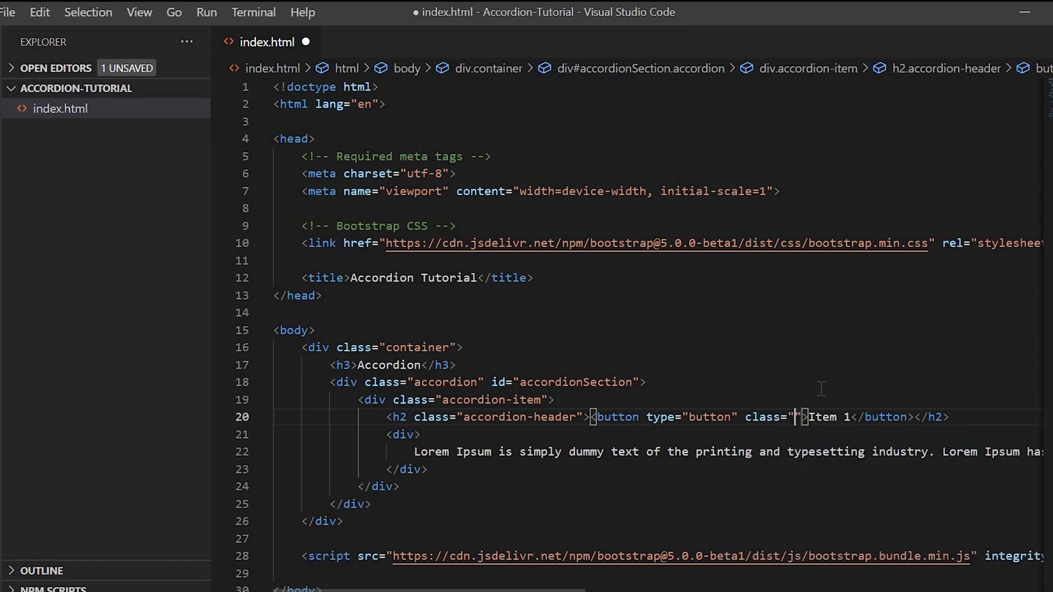
{"action": "type", "text": "accordio"}
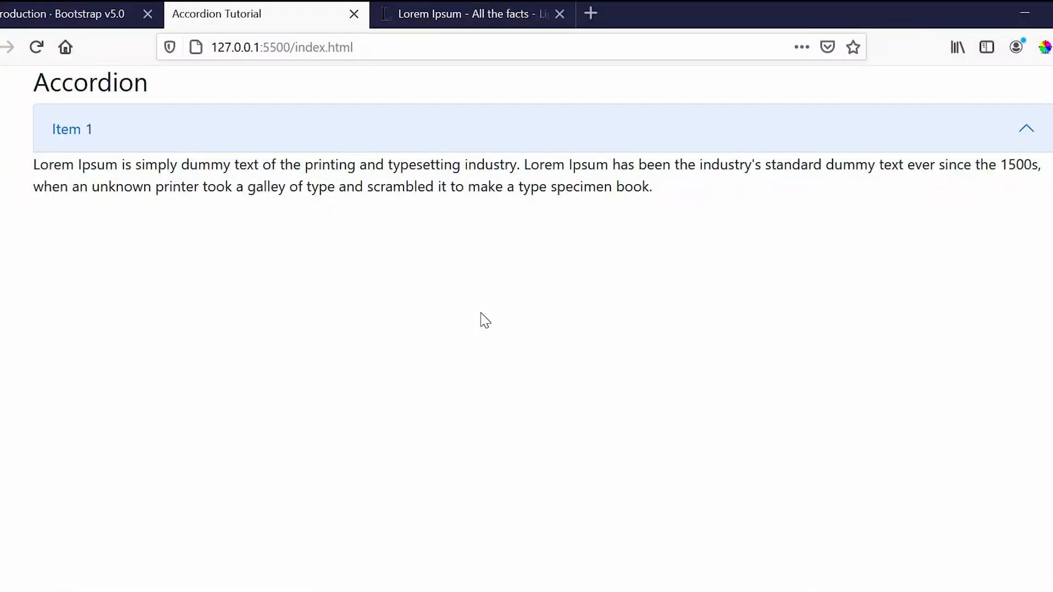
{"action": "mouse_move", "coordinate": [452, 312]}
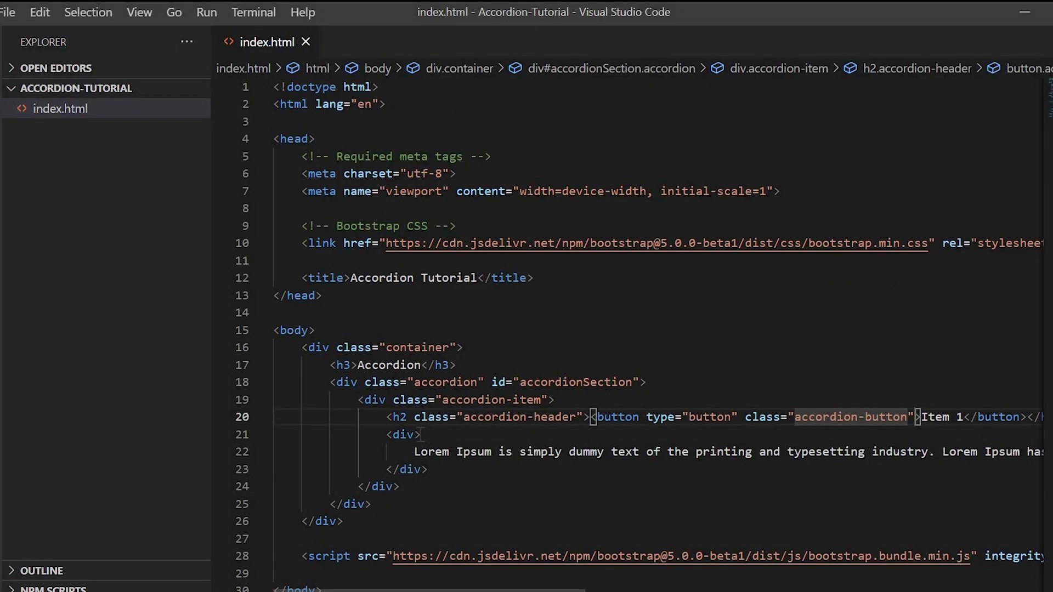
Add class 'accordion-body' to Item 1's content div
{"action": "type", "text": "class=\"\""}
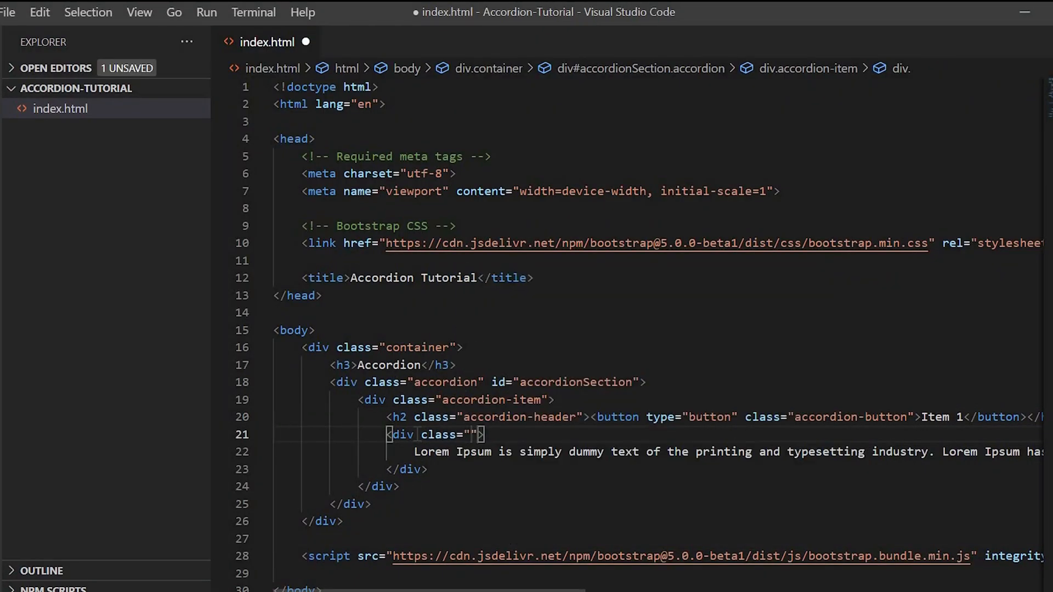
{"action": "type", "text": "accordion-"}
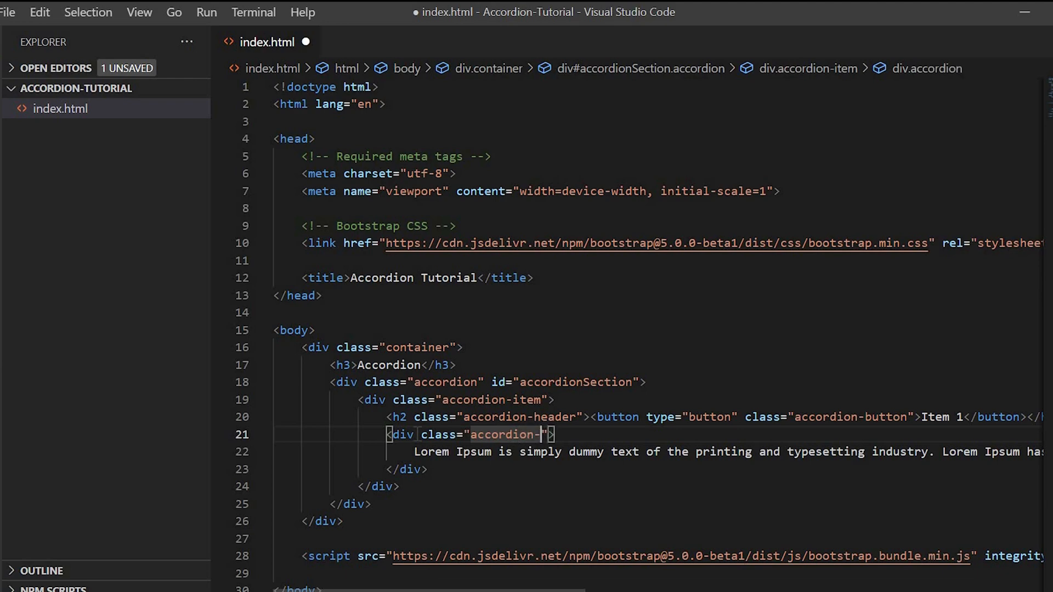
{"action": "type", "text": "body"}
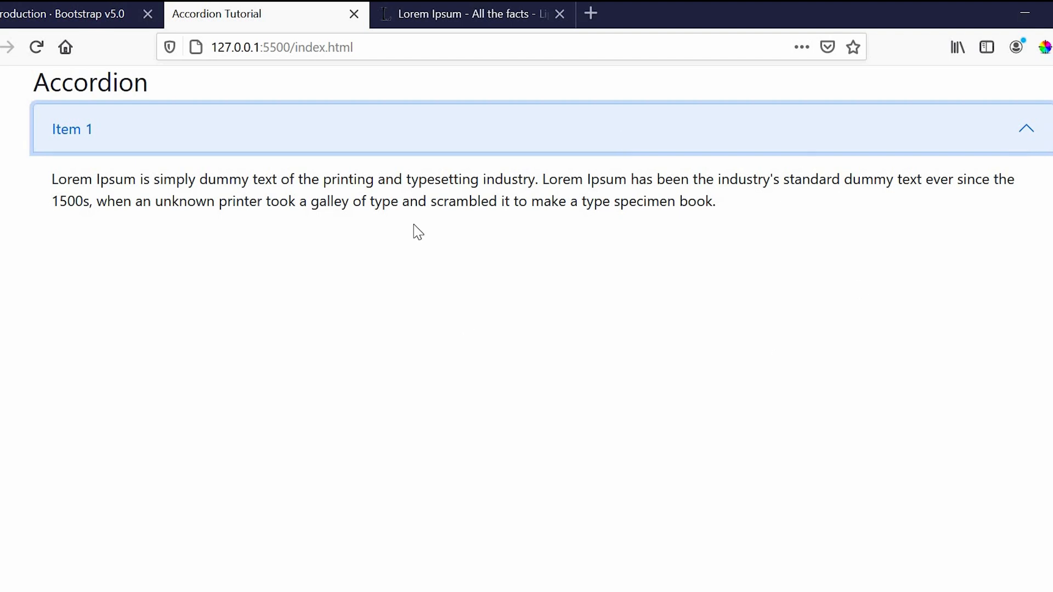
{"action": "mouse_move", "coordinate": [889, 179]}
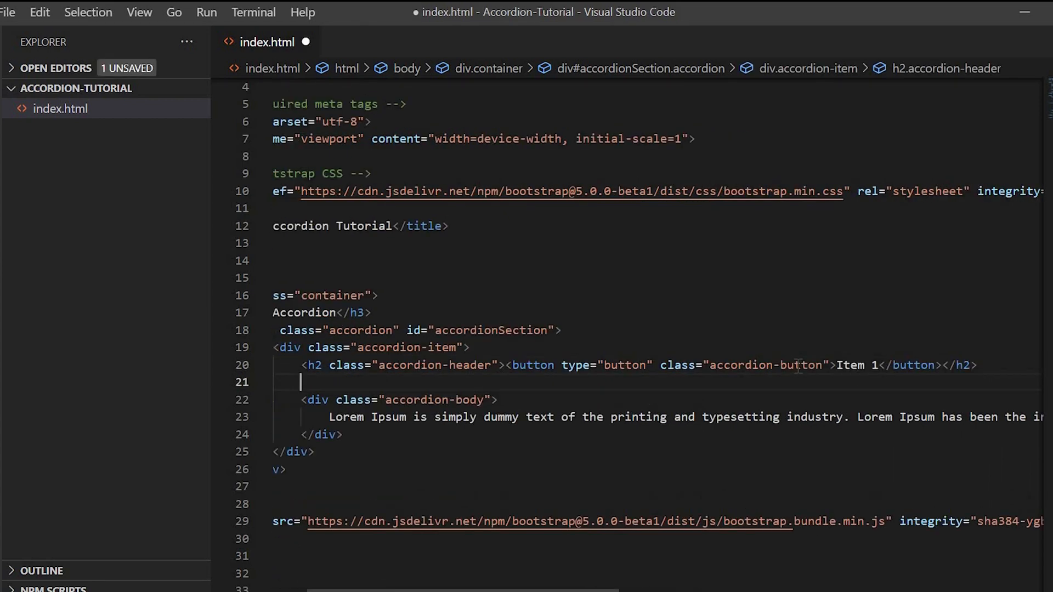
Move the accordion-body block into a new div classed 'accordion-collapse collapse'
{"action": "type", "text": "<di"}
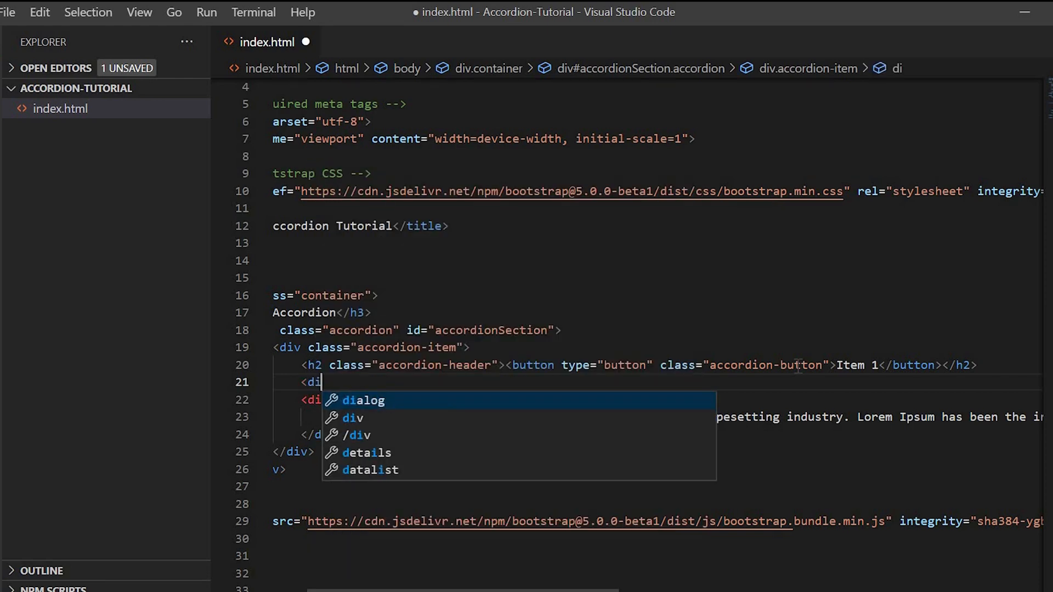
{"action": "left_click", "coordinate": [362, 418]}
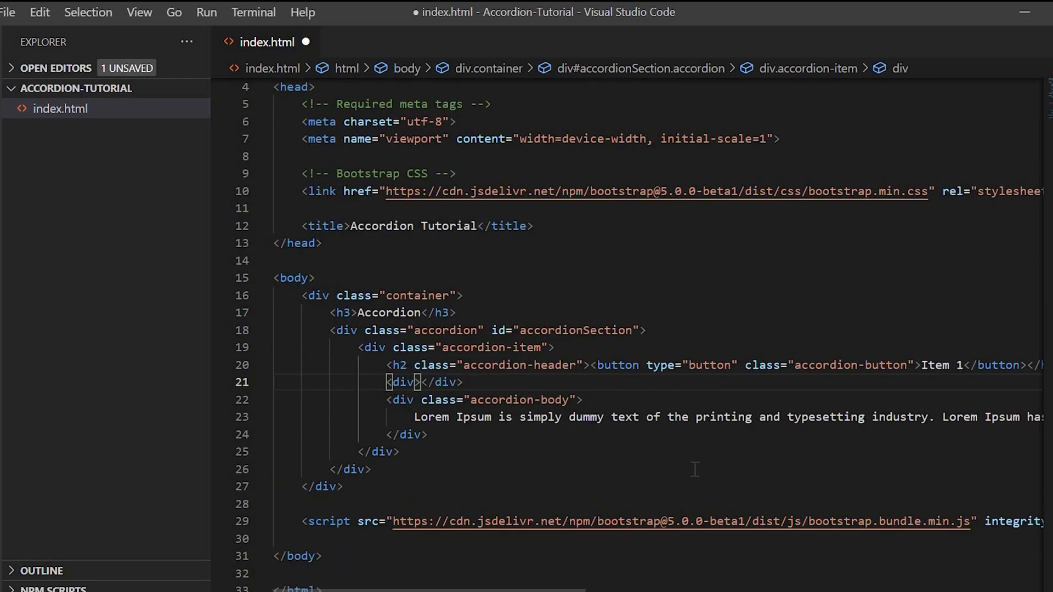
{"action": "type", "text": "cl"}
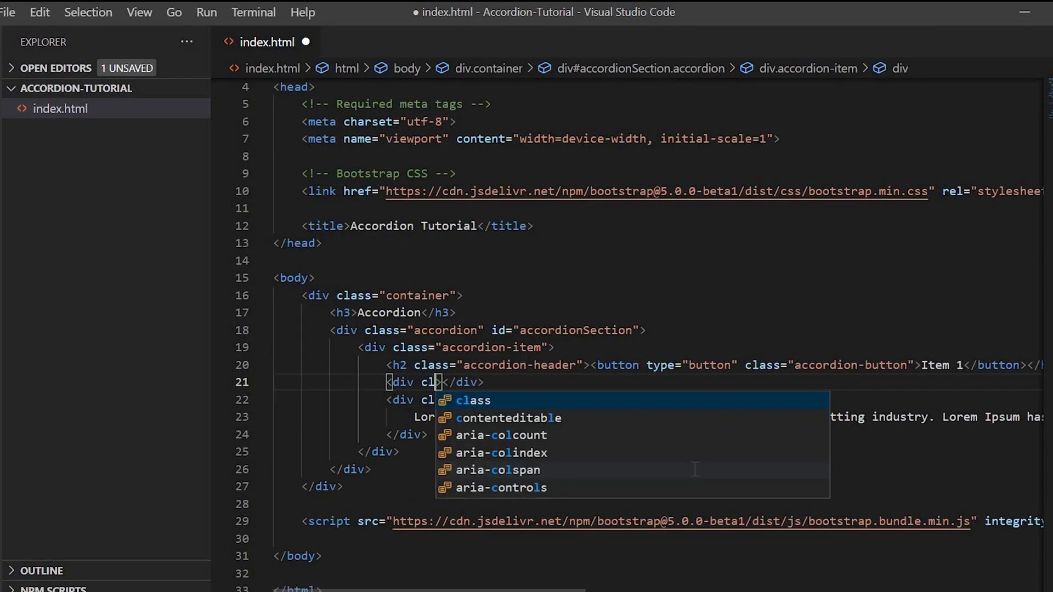
{"action": "type", "text": "class=\"accordion\">"}
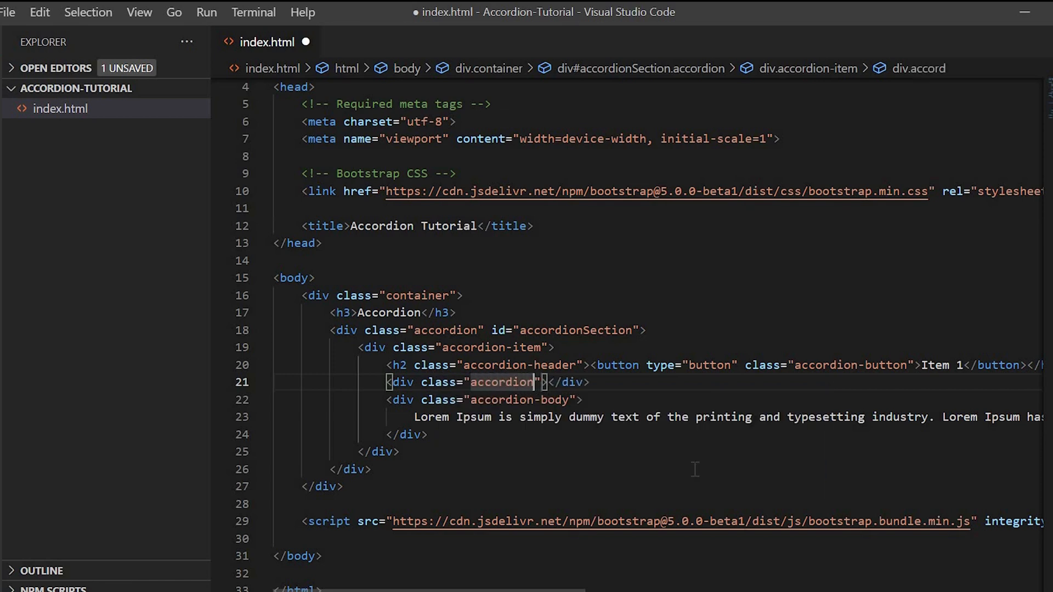
{"action": "type", "text": "-collapse"}
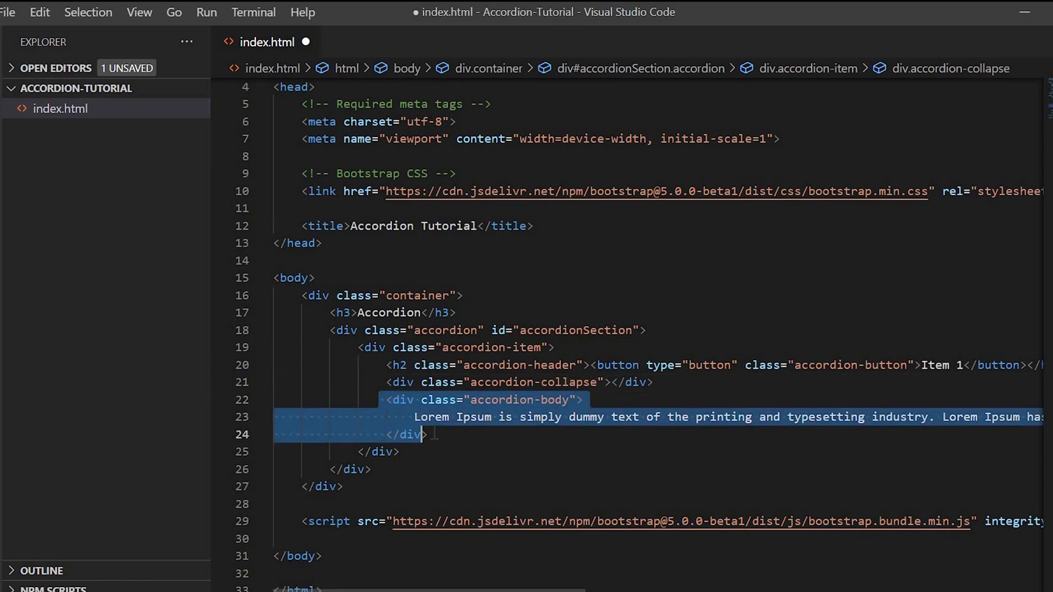
{"action": "key", "text": "Delete"}
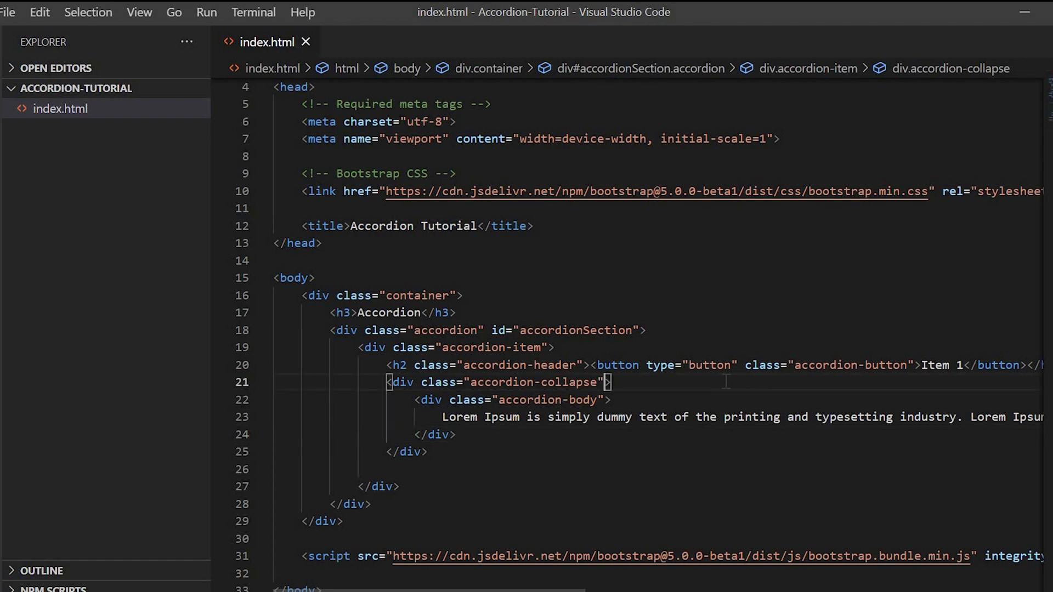
{"action": "type", "text": "coll"}
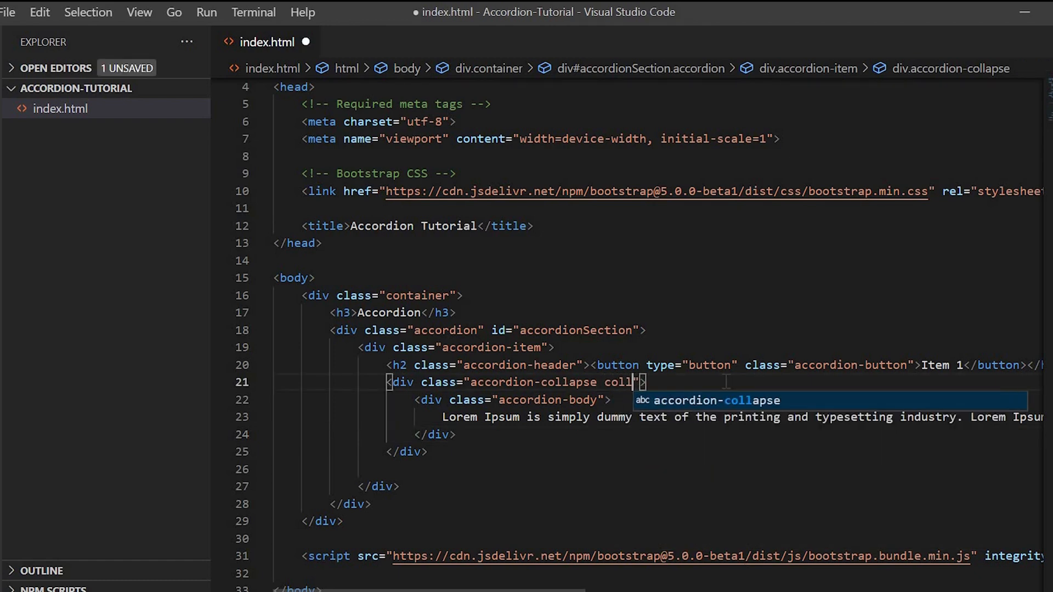
{"action": "type", "text": "apse"}
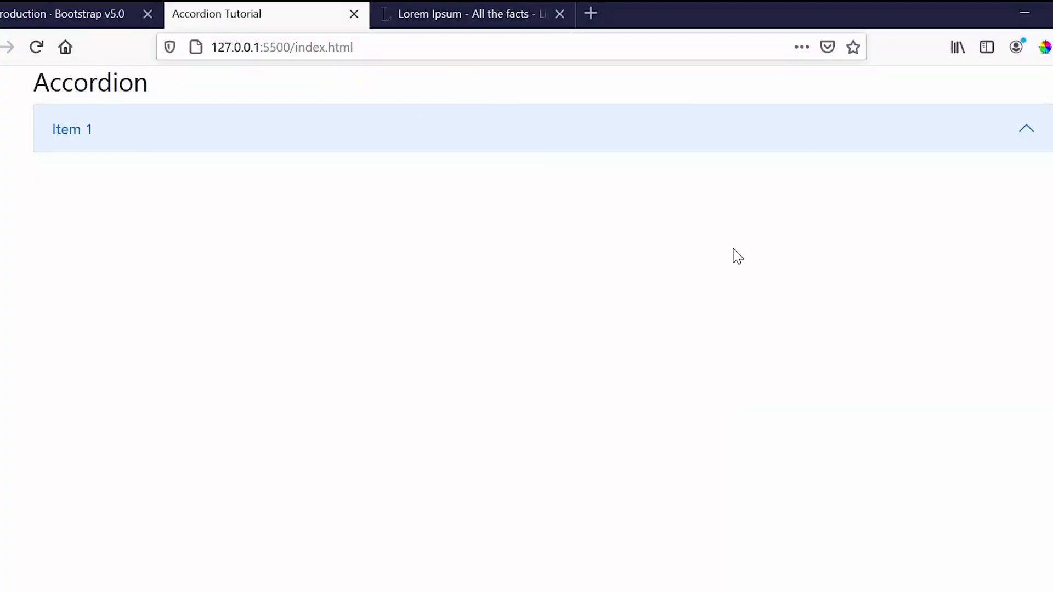
{"action": "mouse_move", "coordinate": [758, 135]}
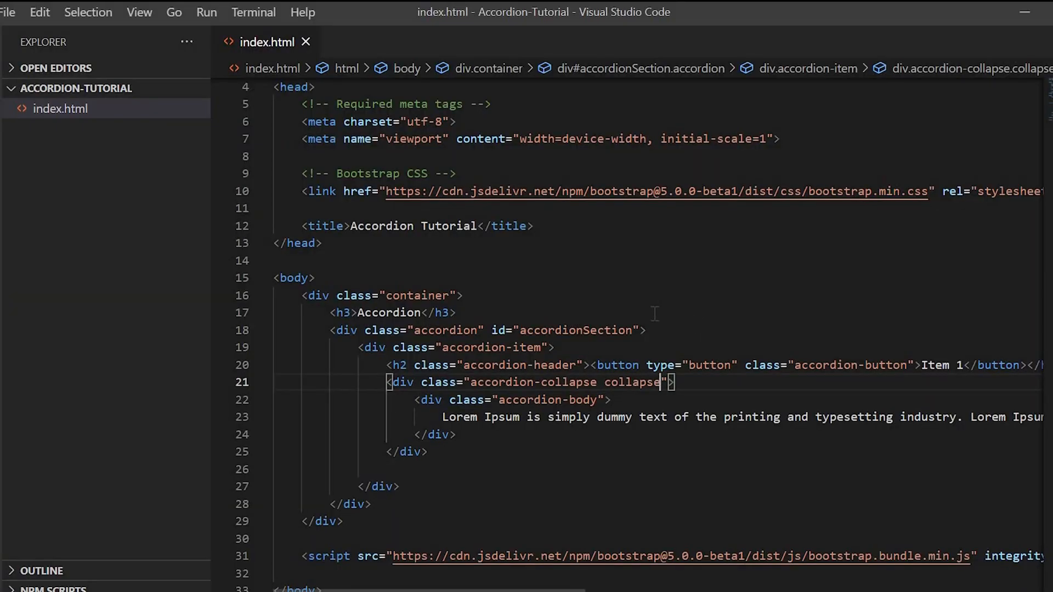
Add id="collapseOne" and data-bs-parent="accordionSection" to Item 1's accordion-collapse div
{"action": "type", "text": "id="}
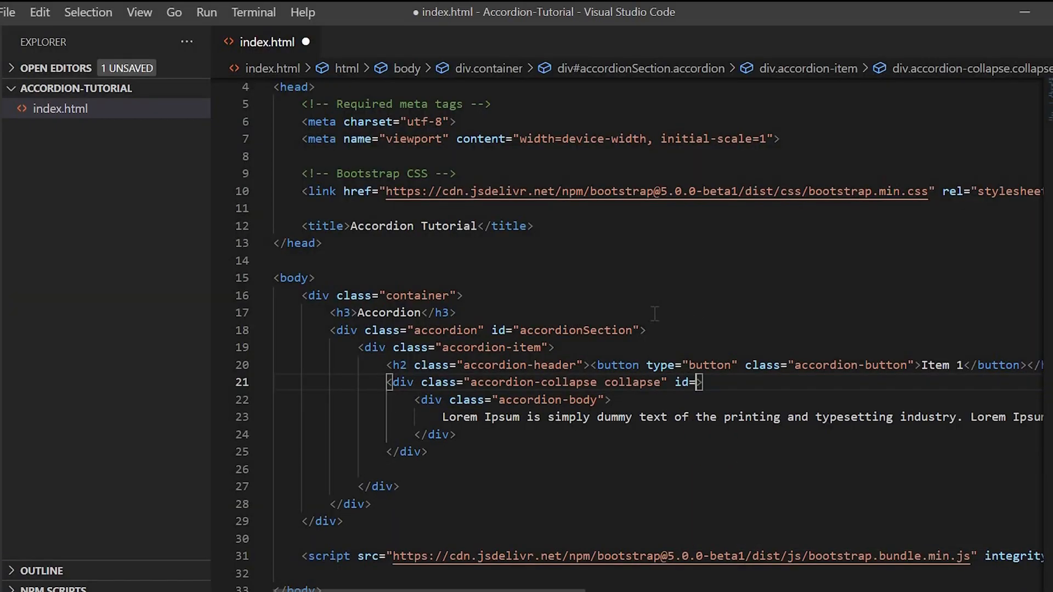
{"action": "type", "text": "collapseOne\""}
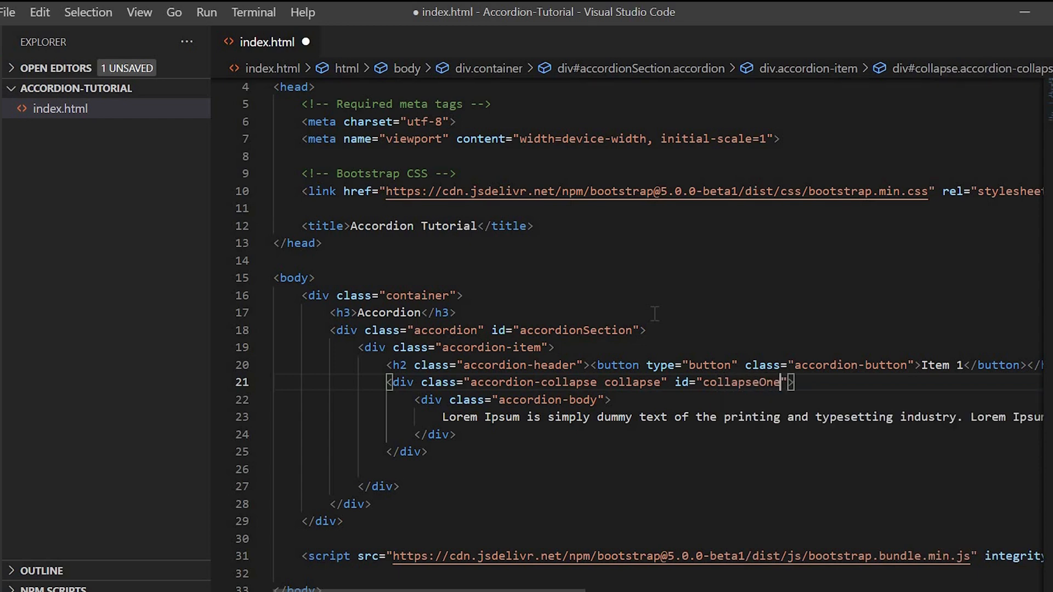
{"action": "type", "text": "data-"}
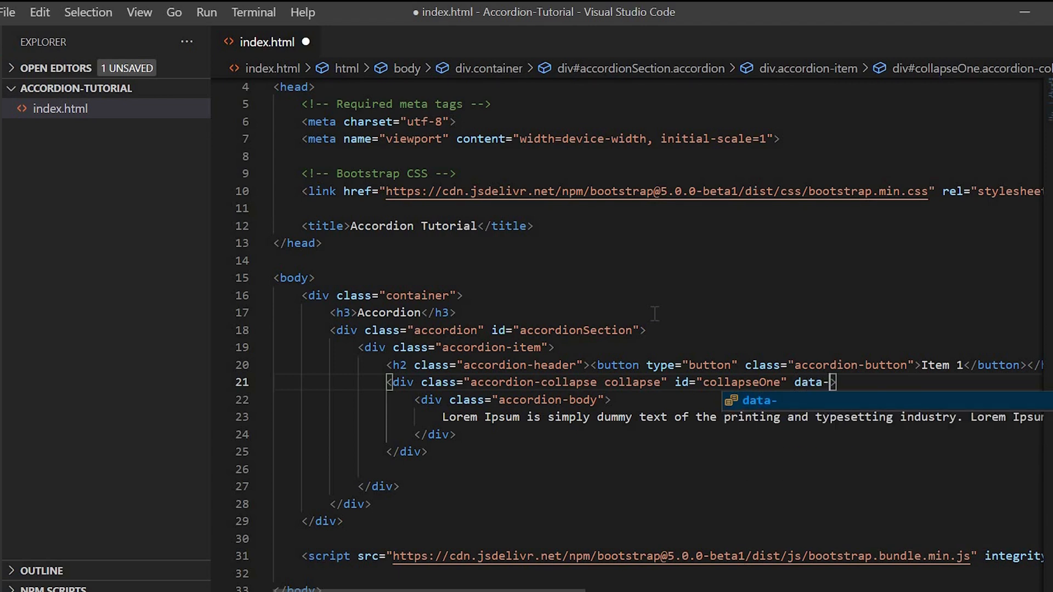
{"action": "type", "text": "bs-parent=\""}
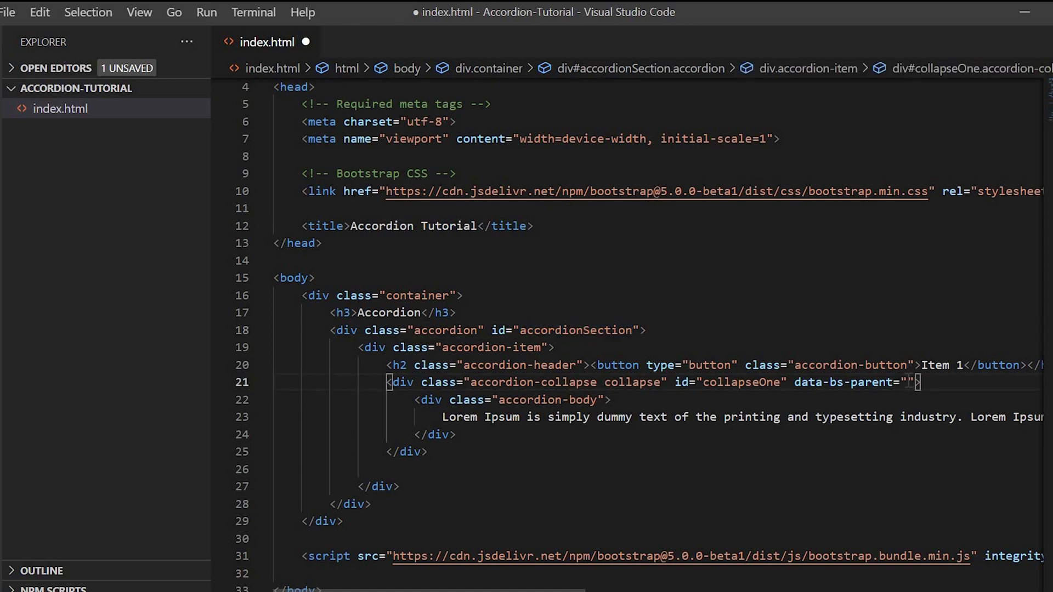
{"action": "type", "text": "accordionSection"}
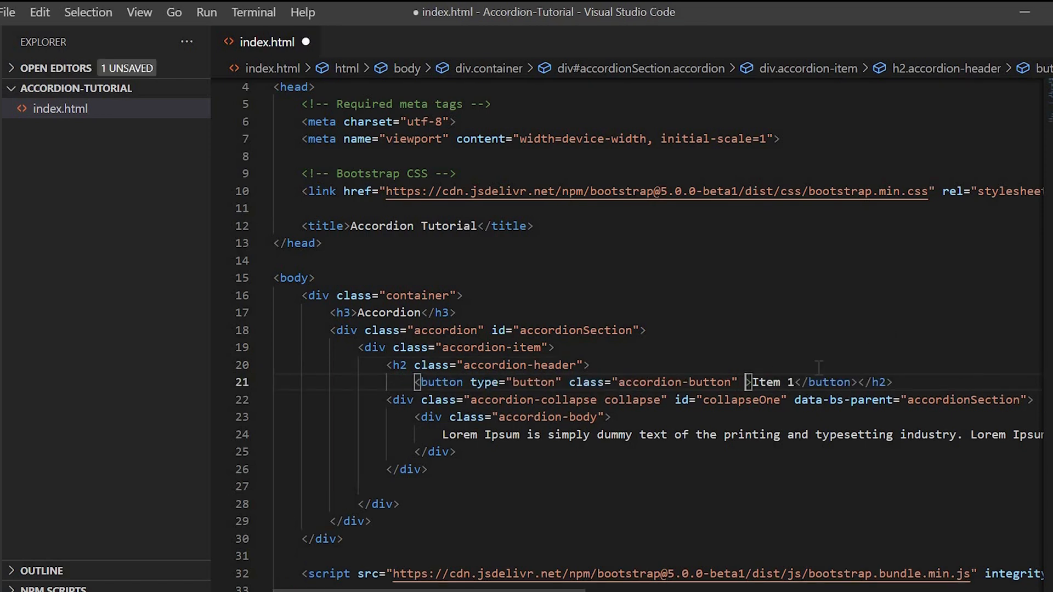
Add data-bs-toggle="collapse" to the Item 1 button and save index.html
{"action": "type", "text": "data-bs-toggle="}
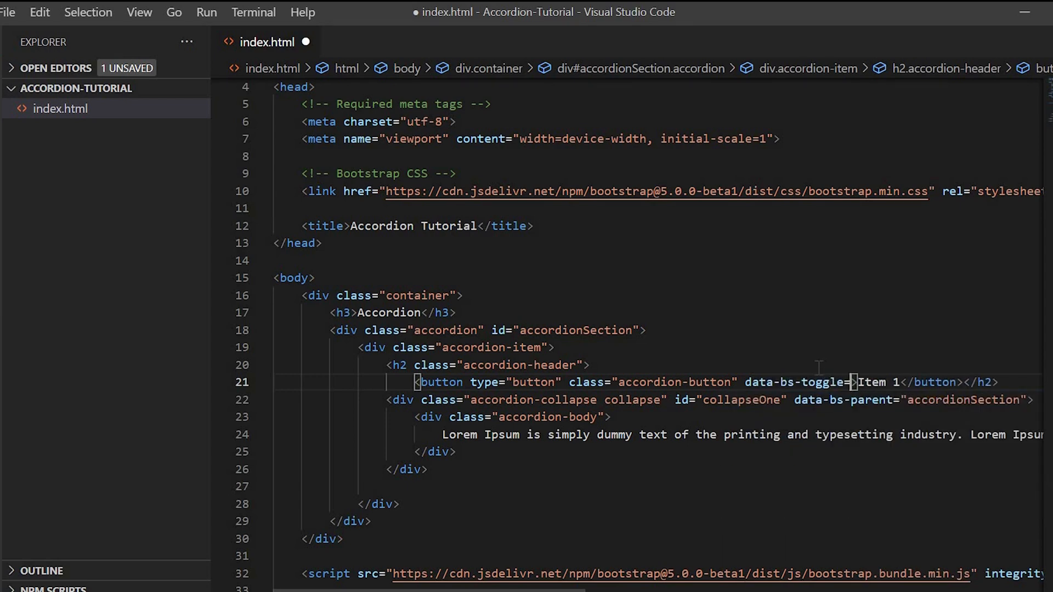
{"action": "type", "text": "\"\""}
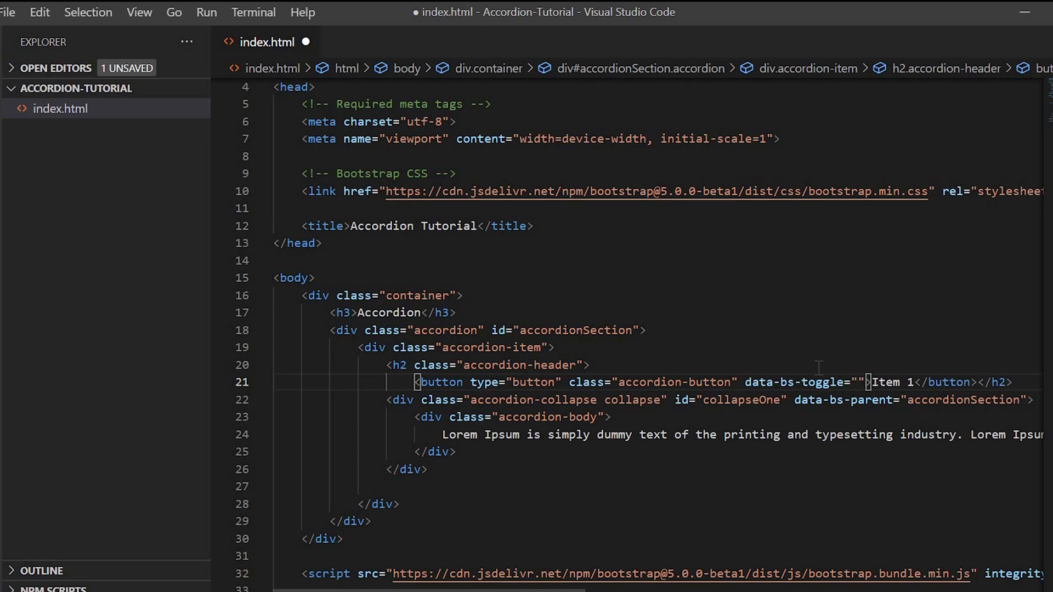
{"action": "type", "text": "collapse"}
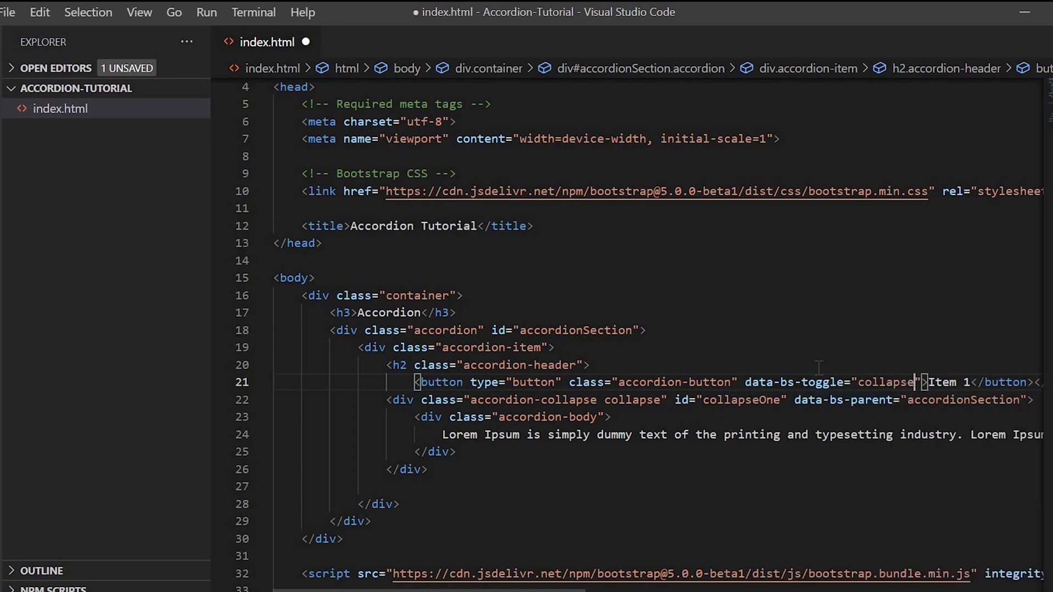
{"action": "key", "text": "ctrl+s"}
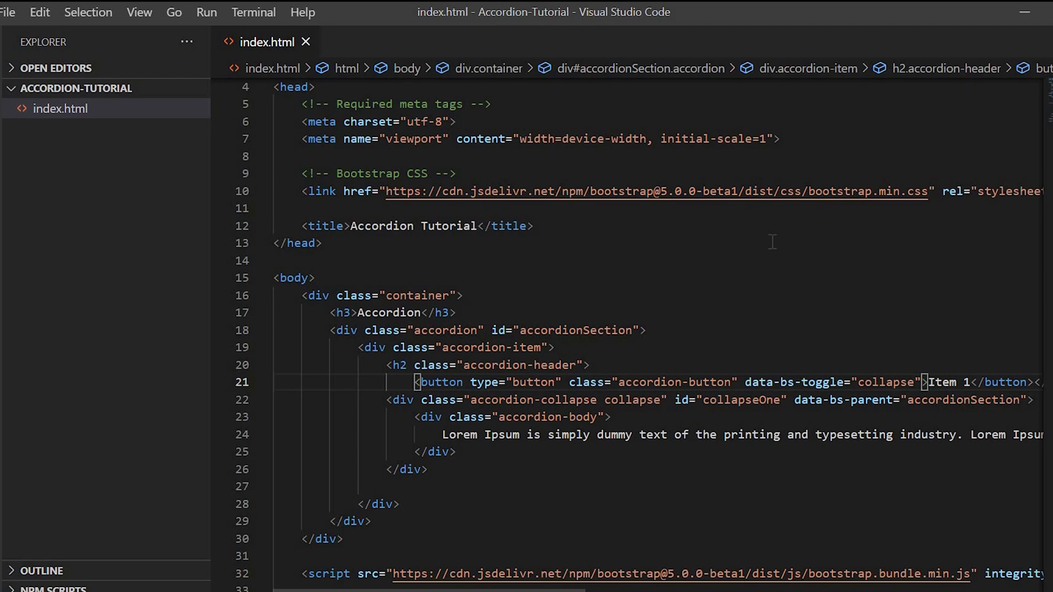
{"action": "type", "text": "data"}
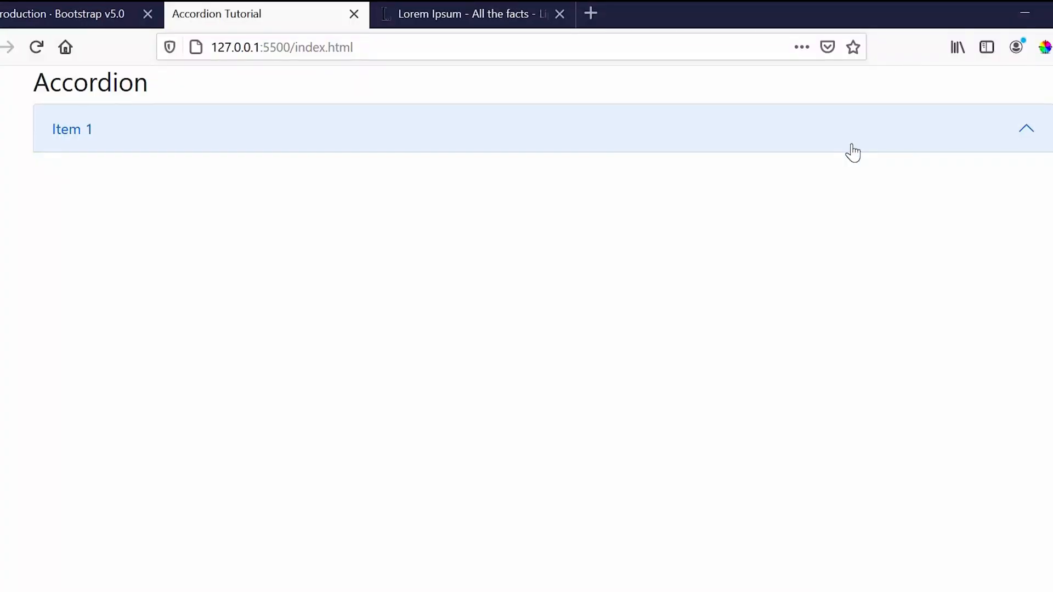
Collapse and re-expand Item 1 in Firefox to reveal its Lorem Ipsum text
{"action": "left_click", "coordinate": [71, 129]}
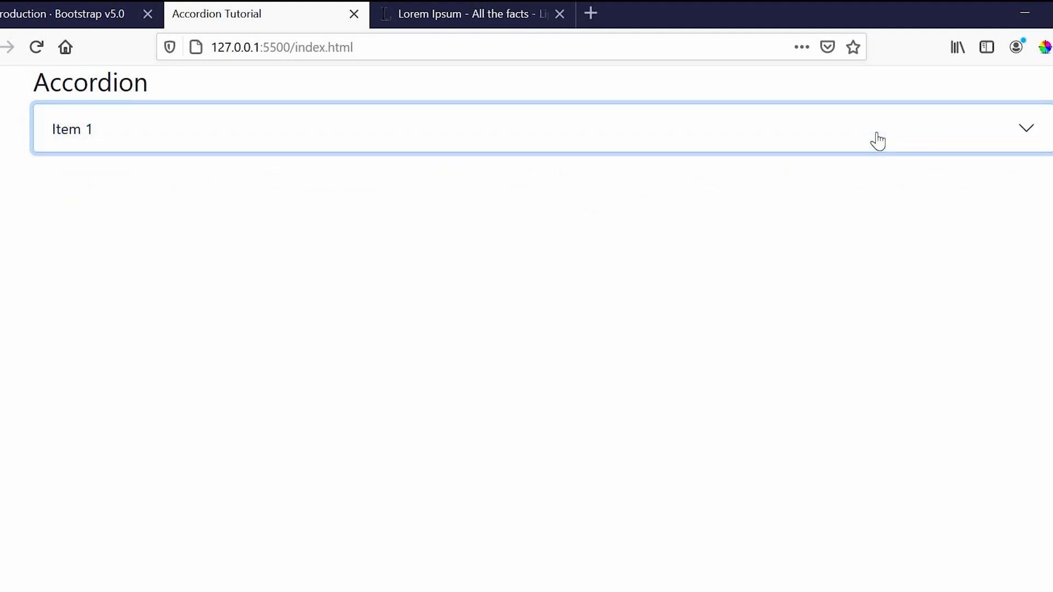
{"action": "left_click", "coordinate": [72, 129]}
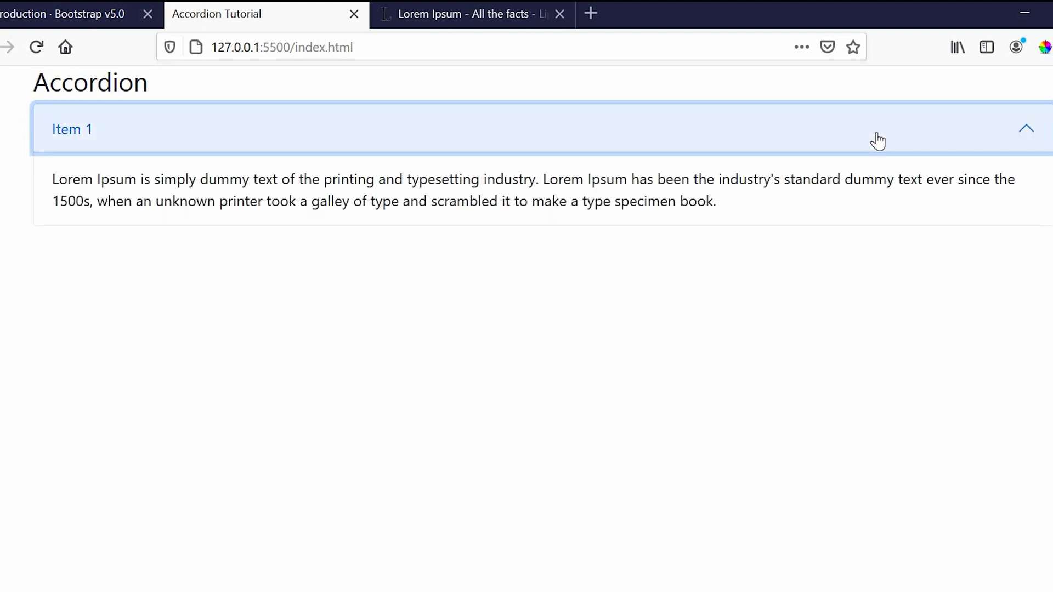
{"action": "mouse_move", "coordinate": [799, 143]}
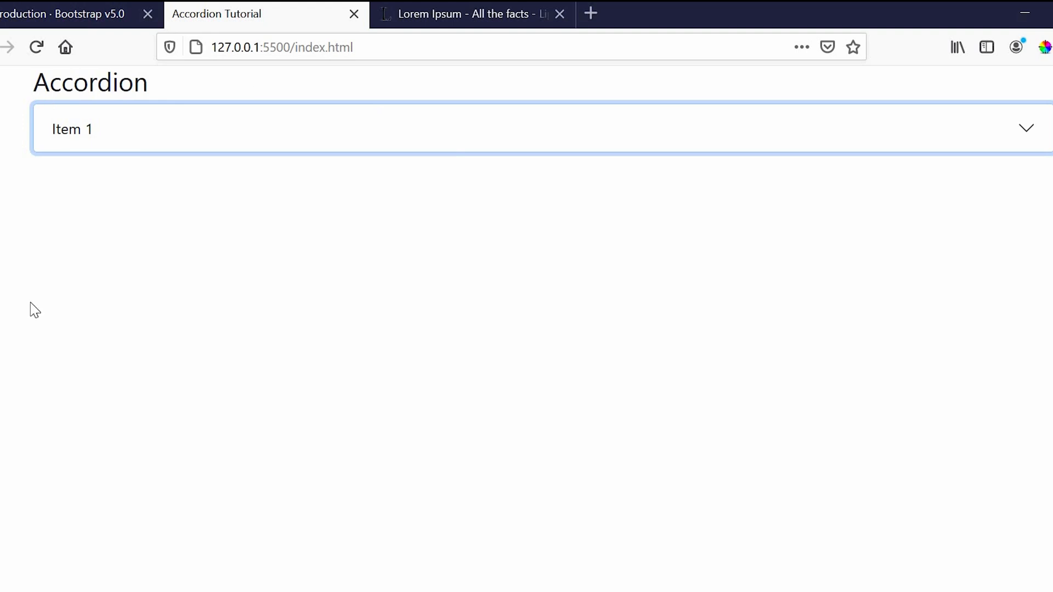
{"action": "mouse_move", "coordinate": [242, 155]}
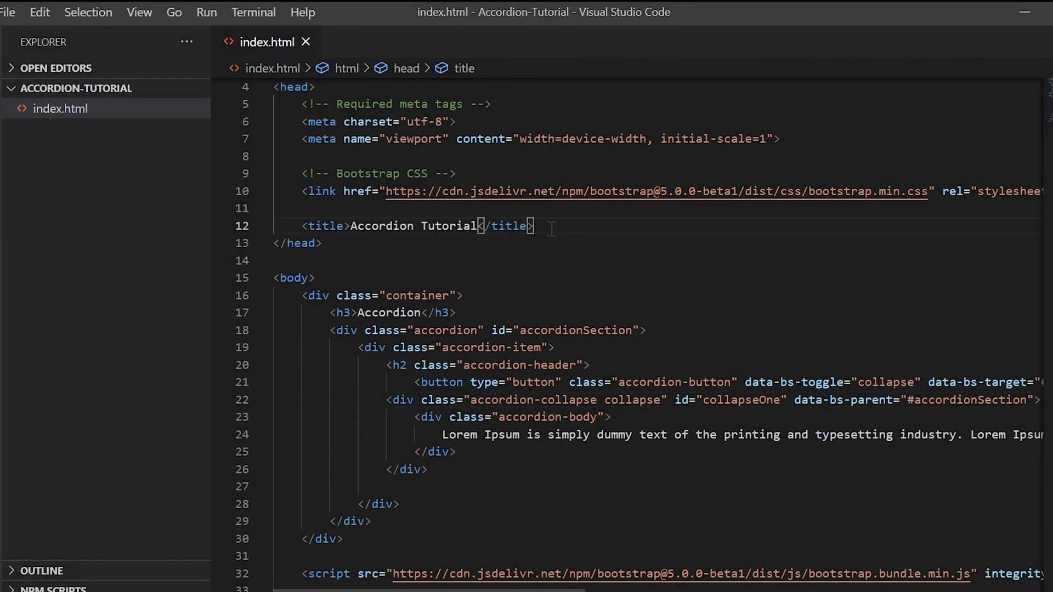
In the <style> block, give the accordion button an #e7f1ff background
{"action": "type", "text": "<style>"}
{"action": "type", "text": "ba"}
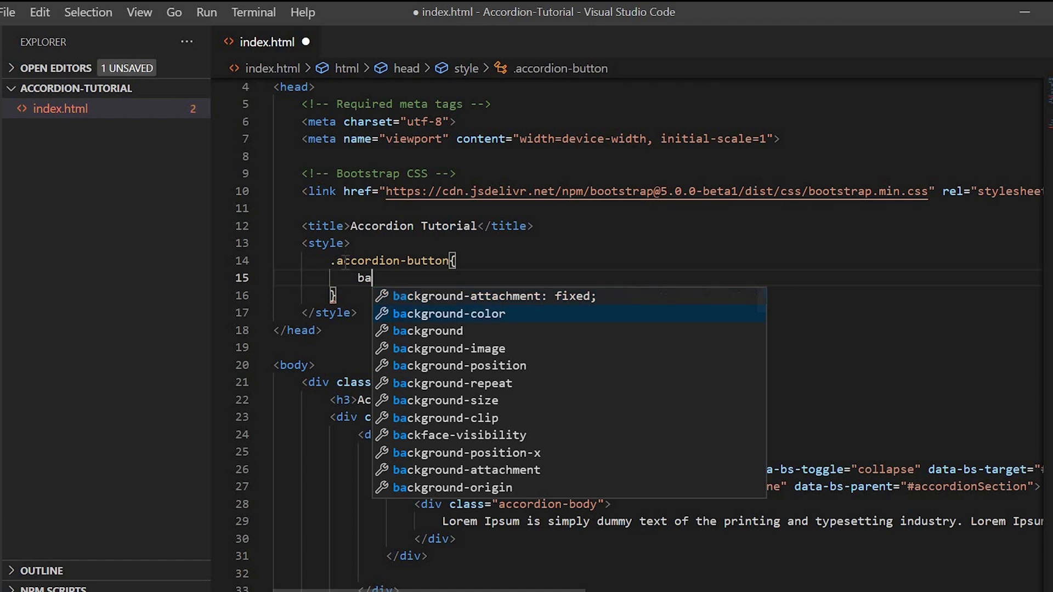
{"action": "type", "text": "ckground: e;"}
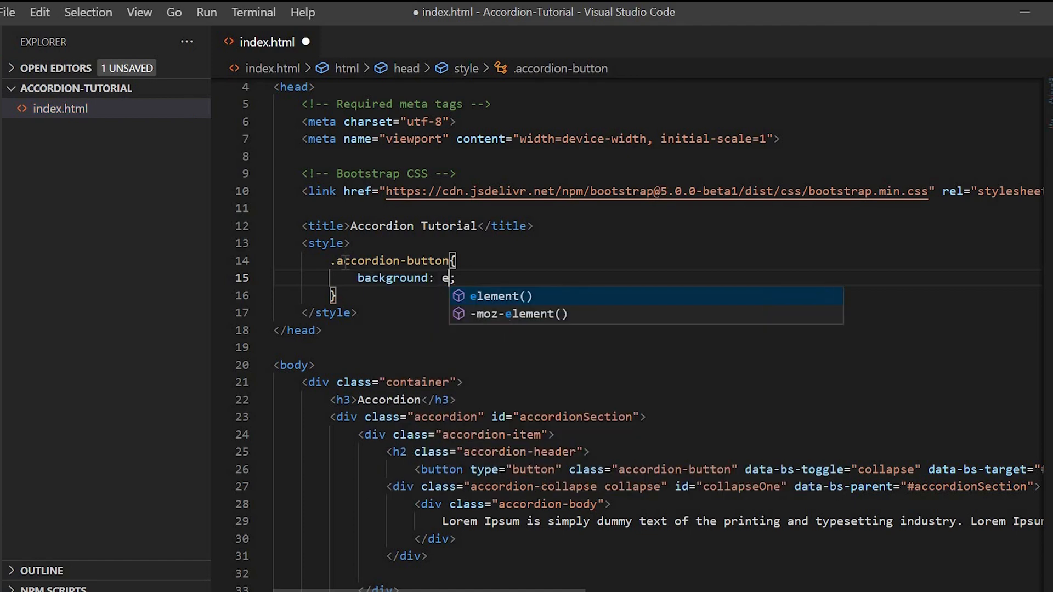
{"action": "type", "text": "#e7f1ff"}
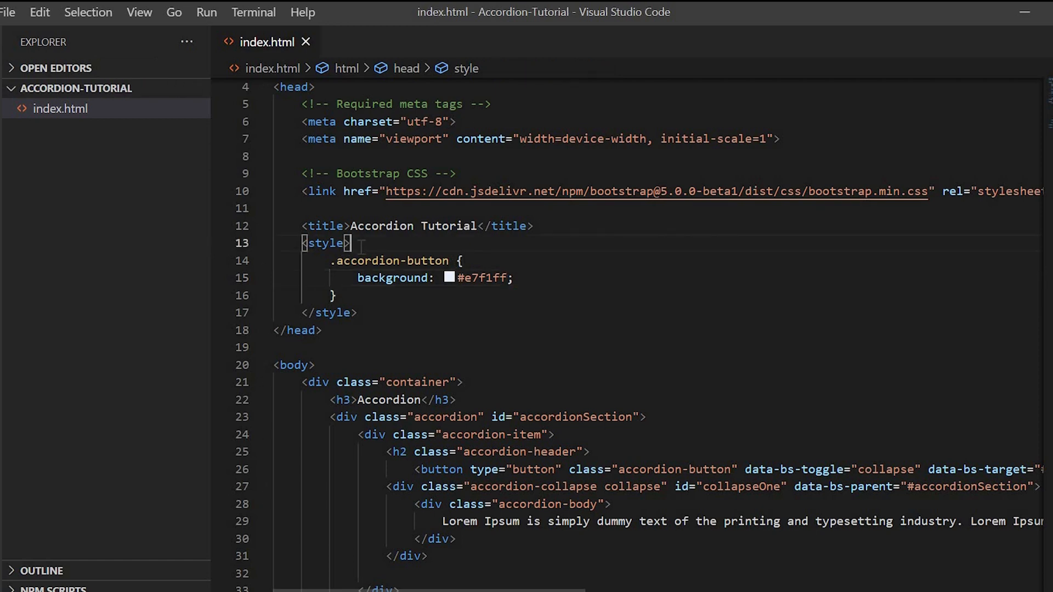
{"action": "key", "text": "Enter"}
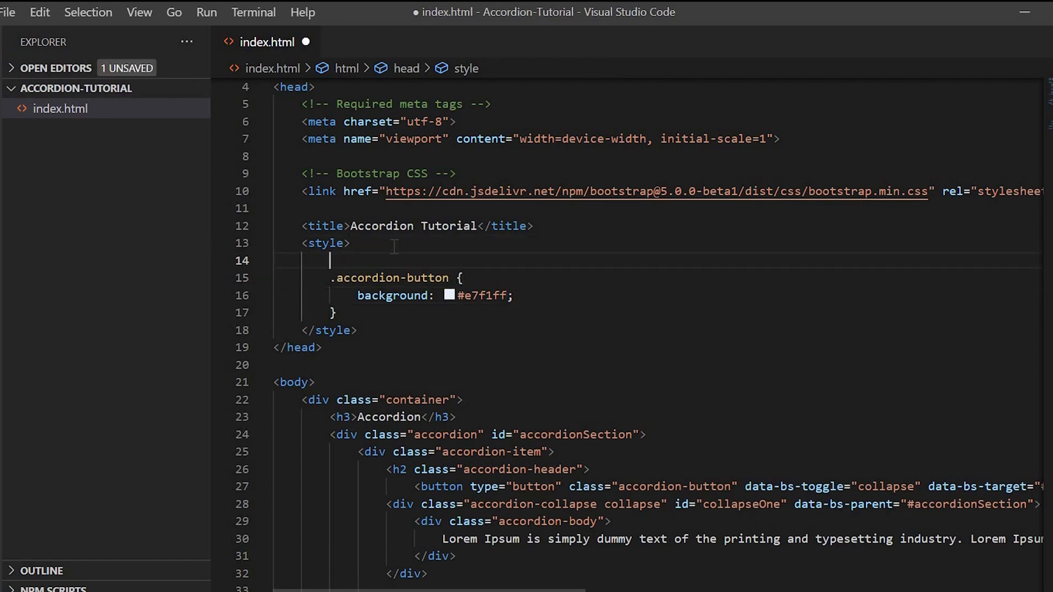
Add a body background of #d2d2d2, then test Item 1's toggle in Firefox
{"action": "type", "text": "body{"}
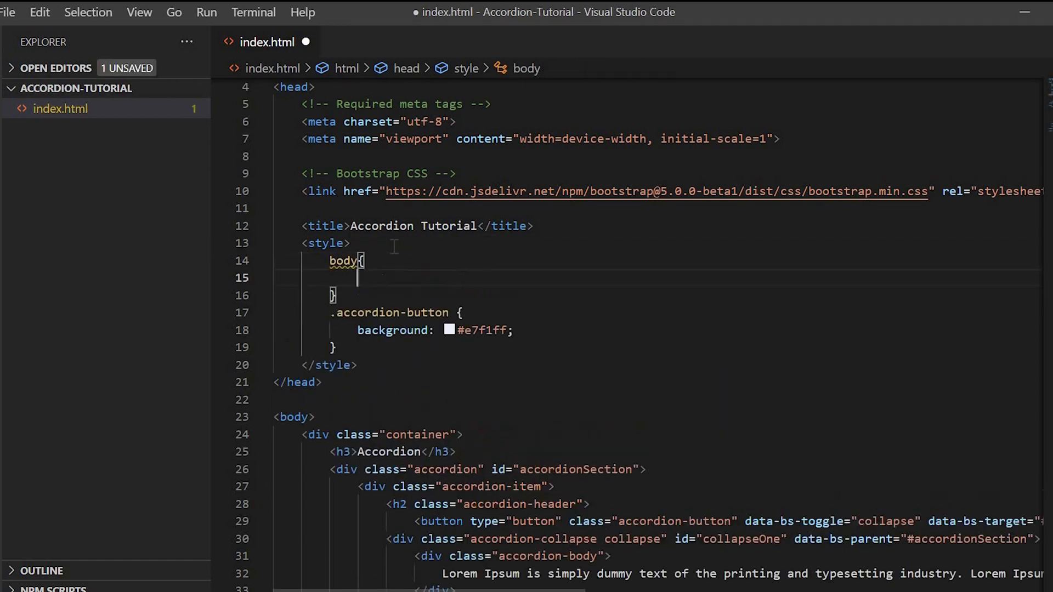
{"action": "type", "text": "background: ;"}
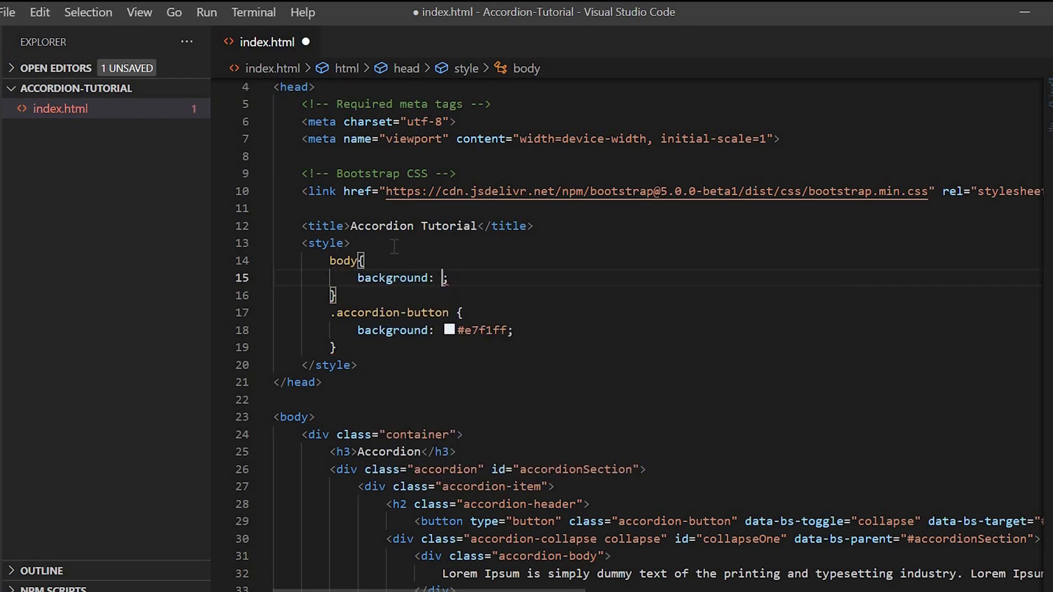
{"action": "type", "text": "#d2d"}
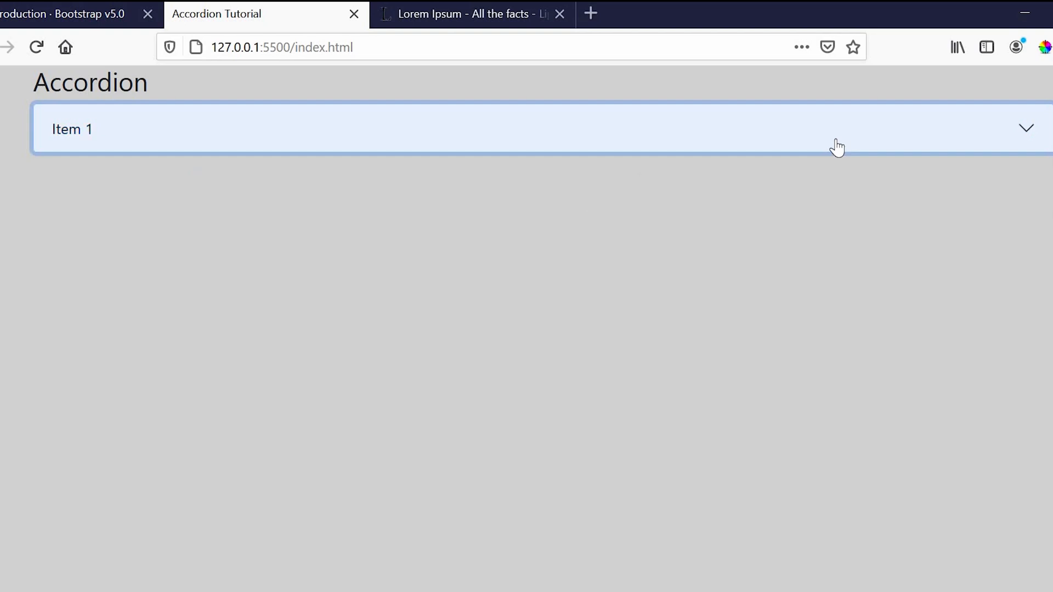
{"action": "mouse_move", "coordinate": [838, 147]}
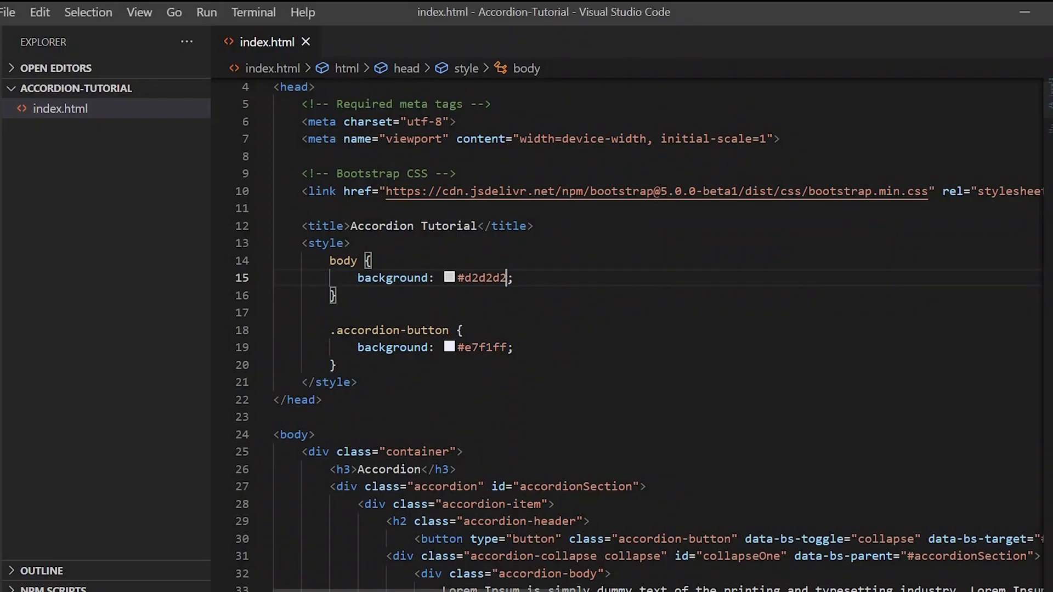
{"action": "double_click", "coordinate": [544, 390]}
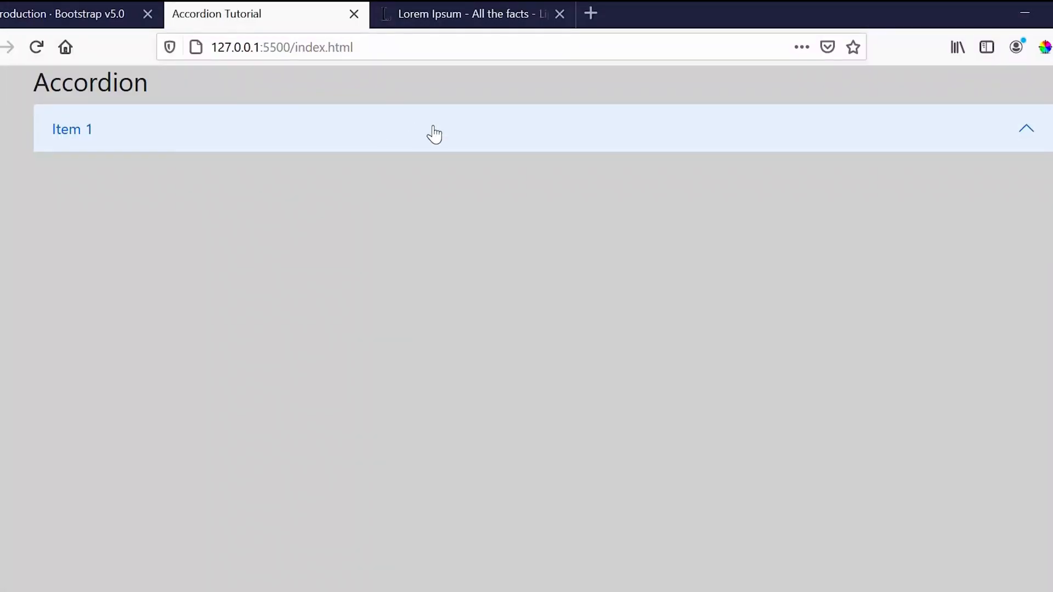
{"action": "left_click", "coordinate": [435, 129]}
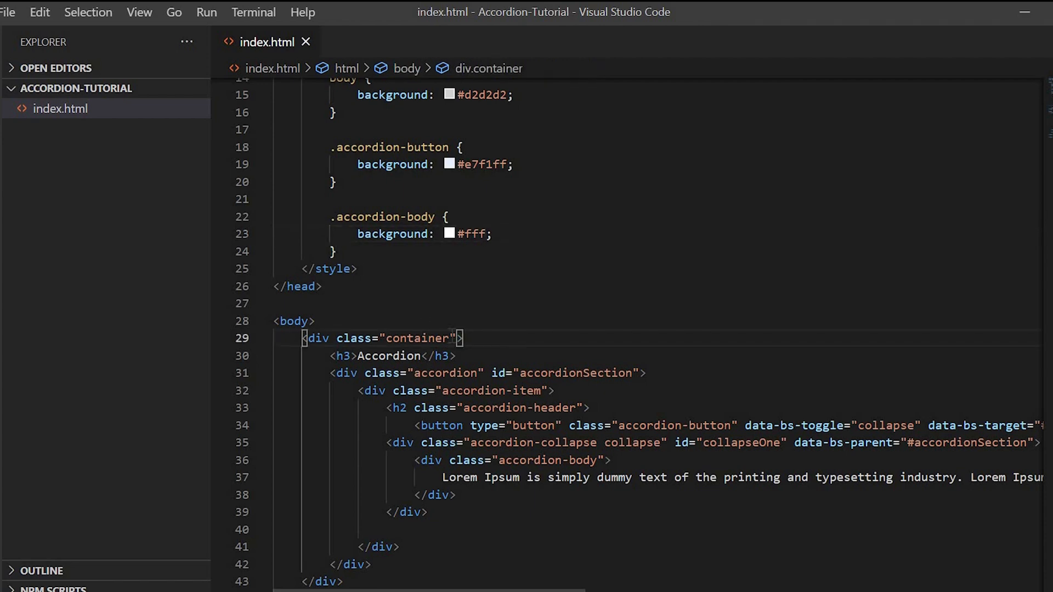
Add col-sm-8 to the container class and mt-3 mb-3 to the Accordion h3
{"action": "type", "text": "col-"}
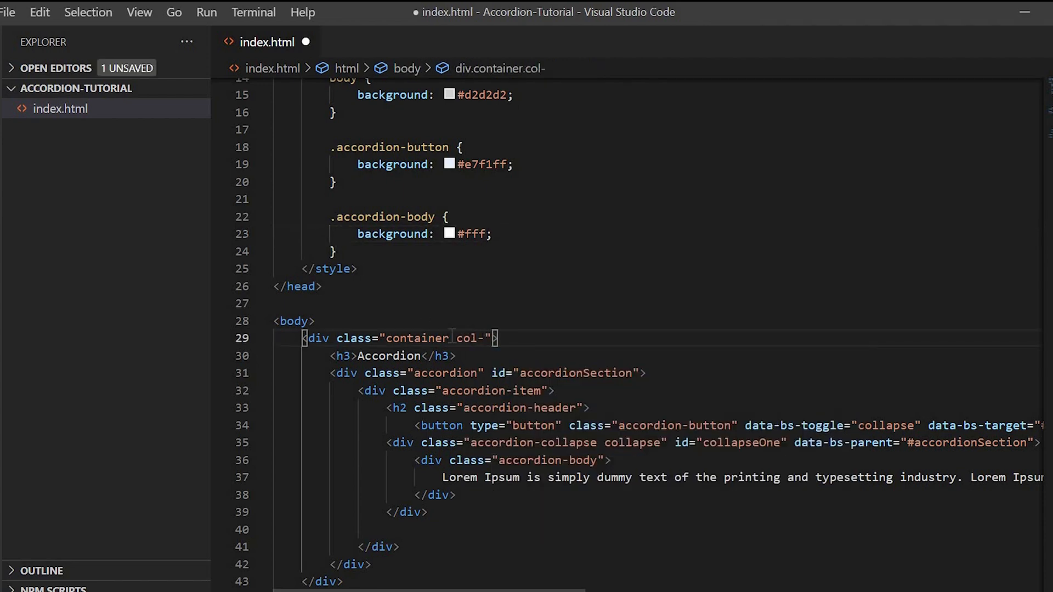
{"action": "type", "text": "sm-8"}
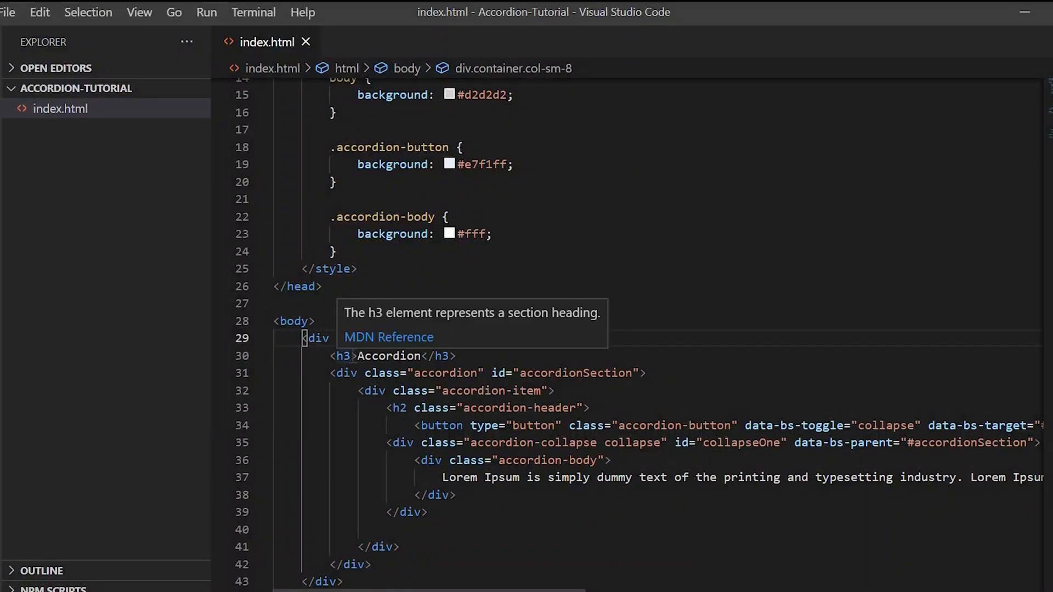
{"action": "type", "text": "class=\"\""}
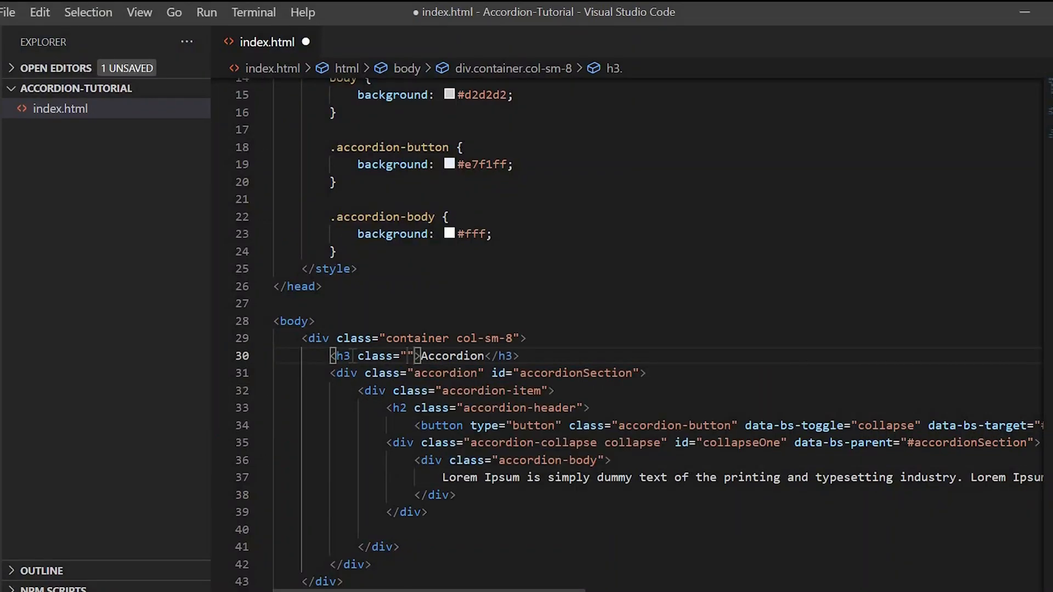
{"action": "type", "text": "mt-"}
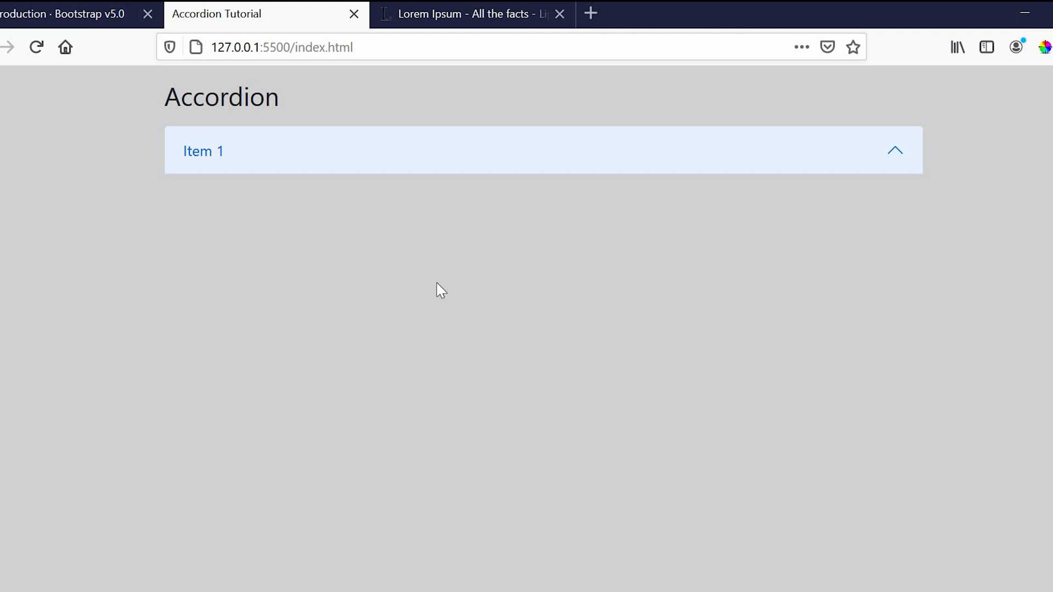
{"action": "left_click", "coordinate": [823, 151]}
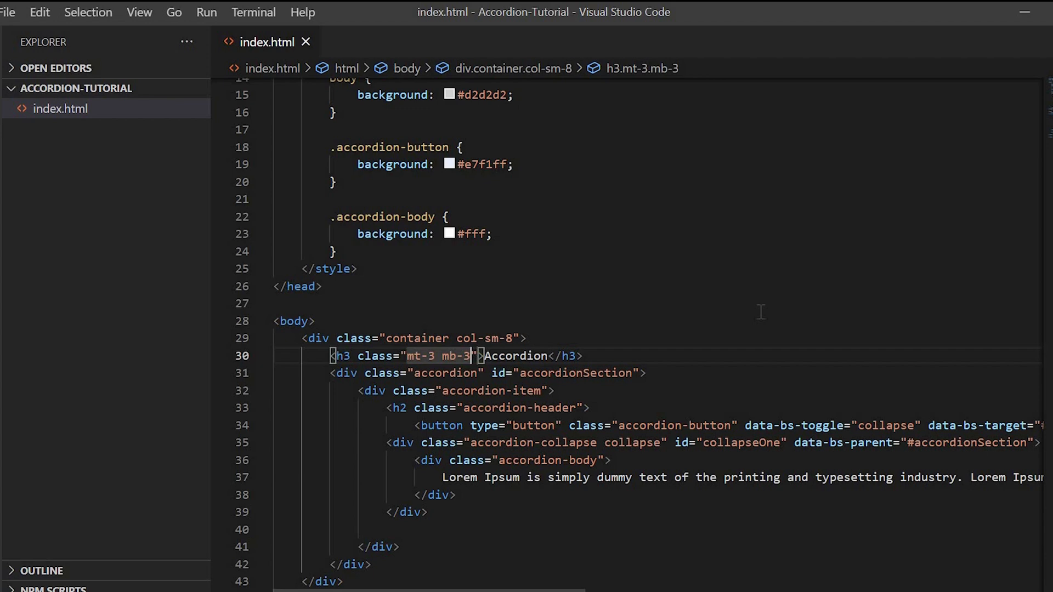
{"action": "scroll", "scroll_direction": "down", "scroll_amount": 3}
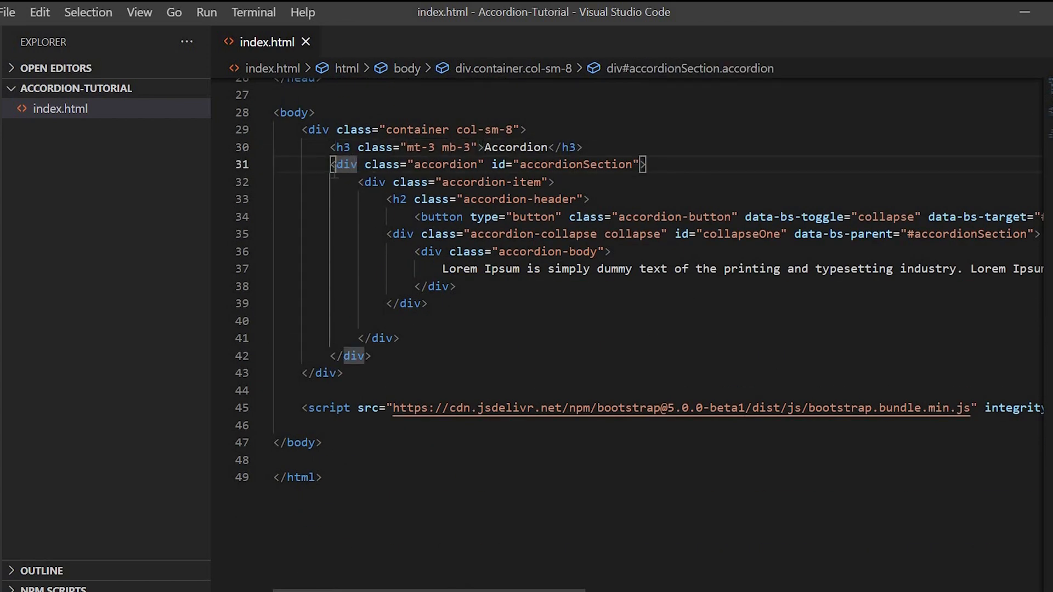
Select the first accordion-item block and duplicate it for two more items
{"action": "left_click", "coordinate": [374, 182]}
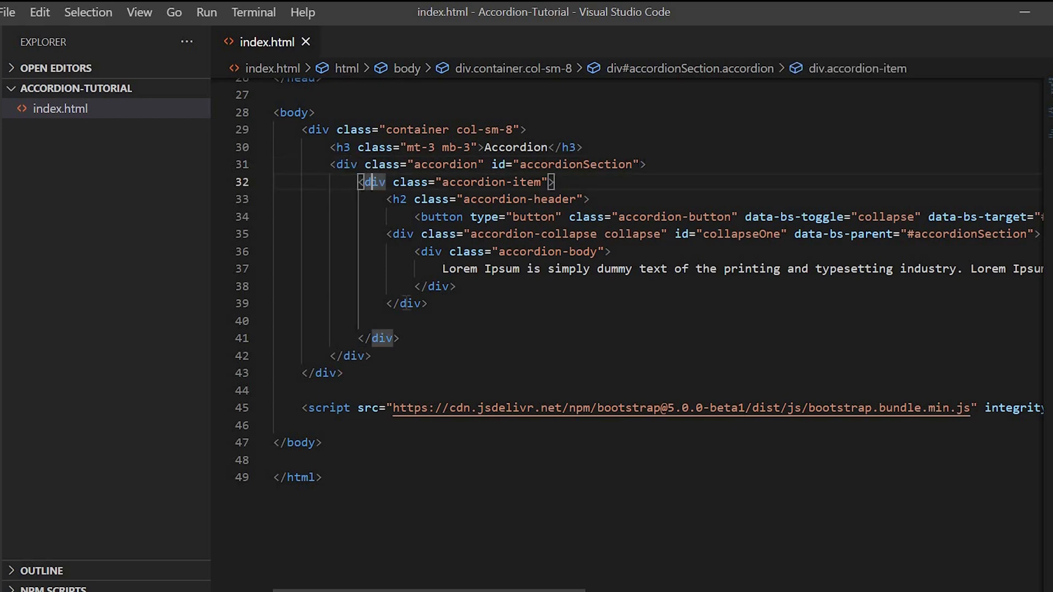
{"action": "left_click_drag", "start_coordinate": [358, 182], "coordinate": [397, 338]}
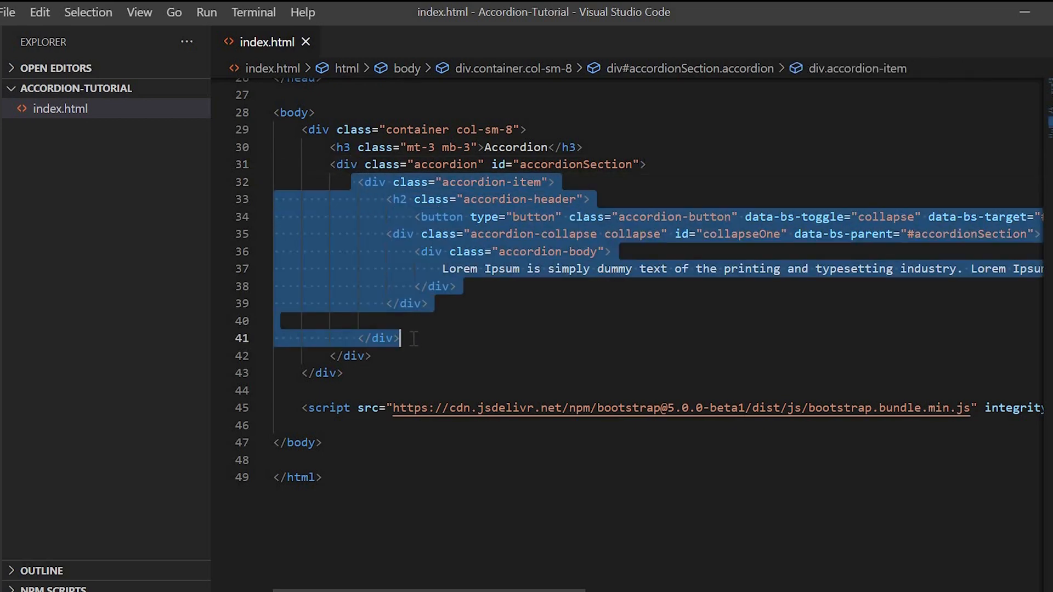
{"action": "key", "text": "ctrl+v"}
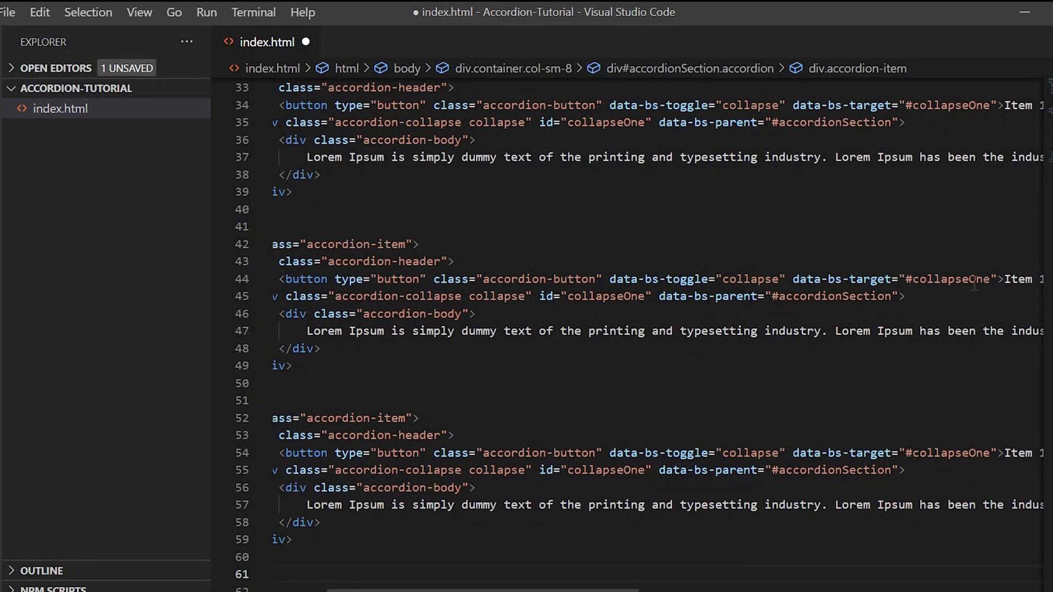
Rename the copies' targets to collapseTwo and collapseThree and add mb-3 to the items
{"action": "double_click", "coordinate": [951, 279]}
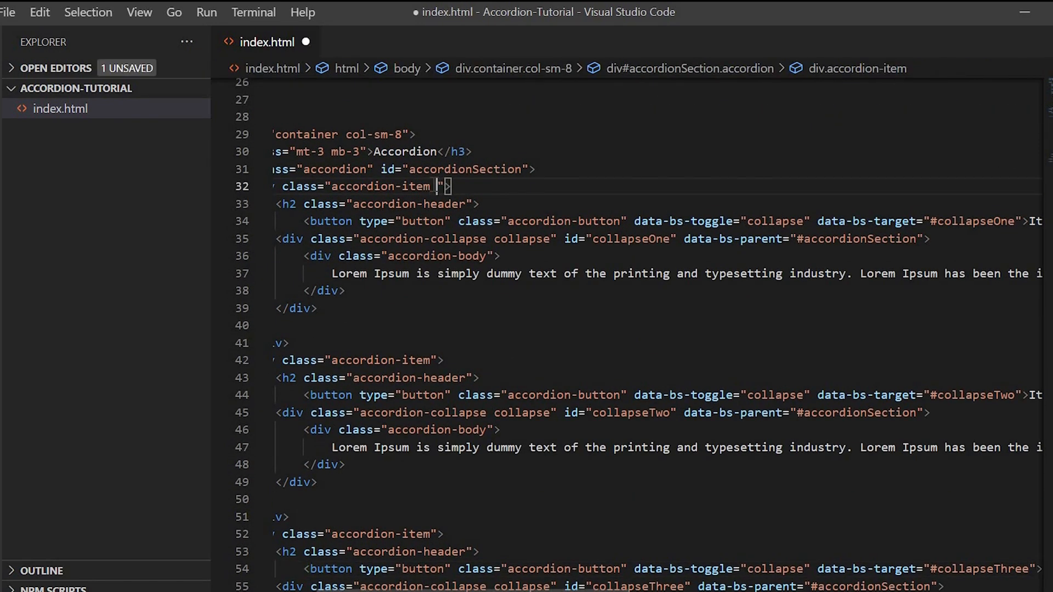
{"action": "type", "text": "mb-3"}
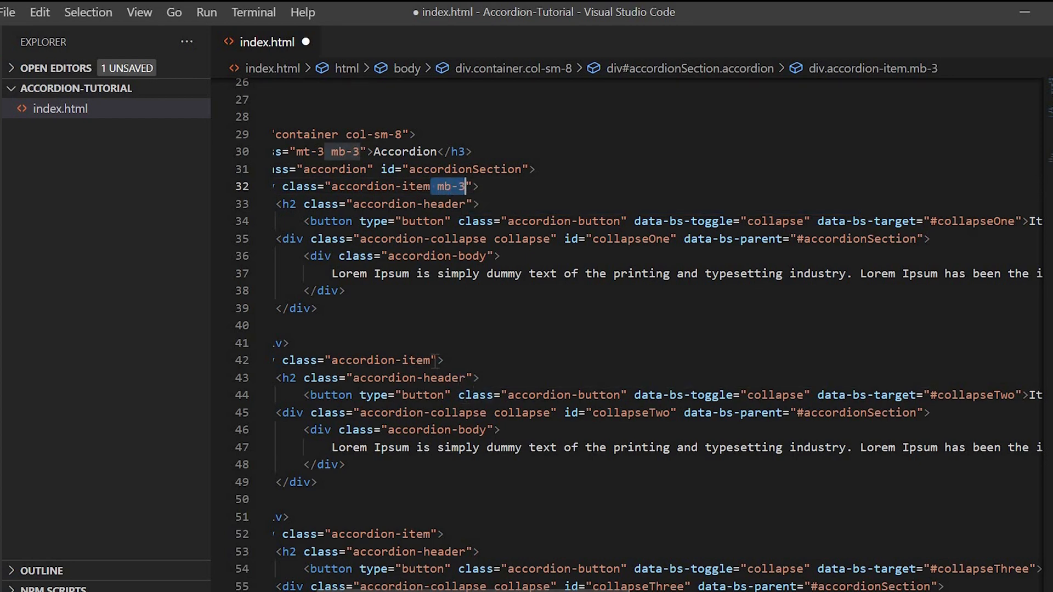
{"action": "type", "text": "mb-3"}
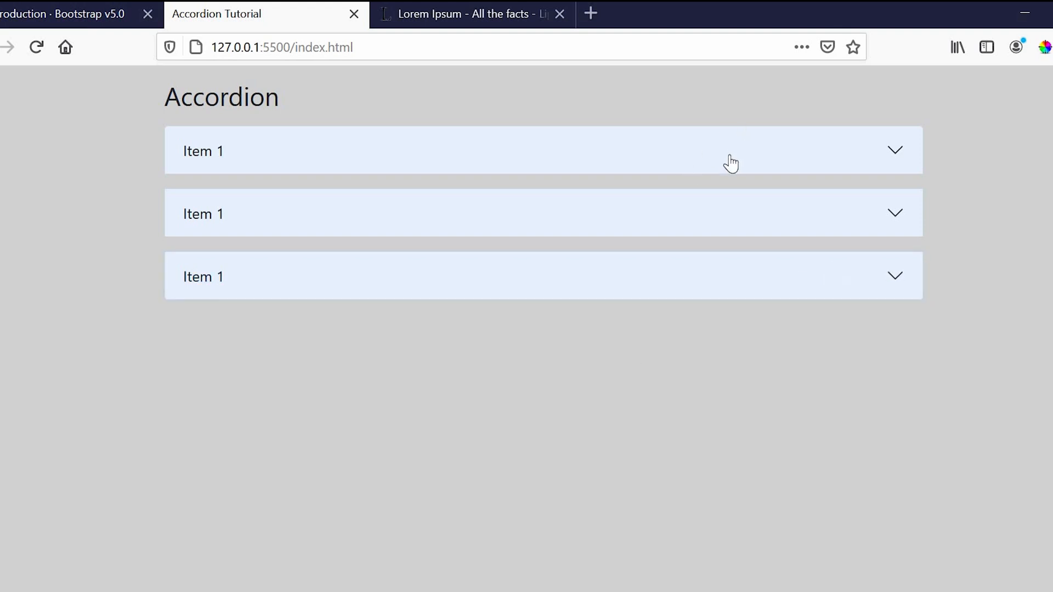
Add the collapsed class to the Item 1, Item 2 and Item 3 accordion buttons
{"action": "left_click", "coordinate": [731, 151]}
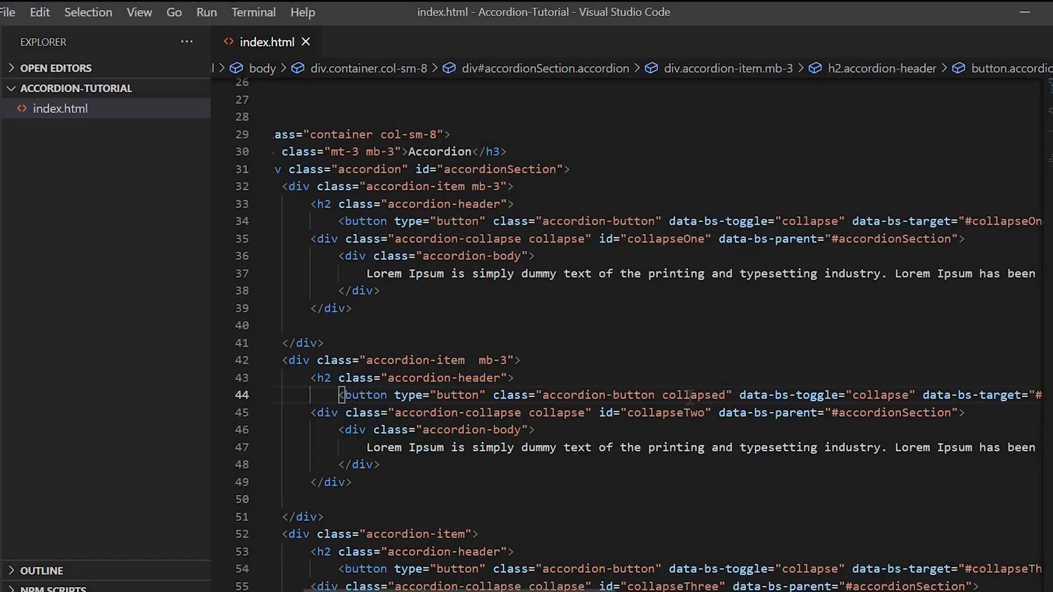
{"action": "double_click", "coordinate": [694, 395]}
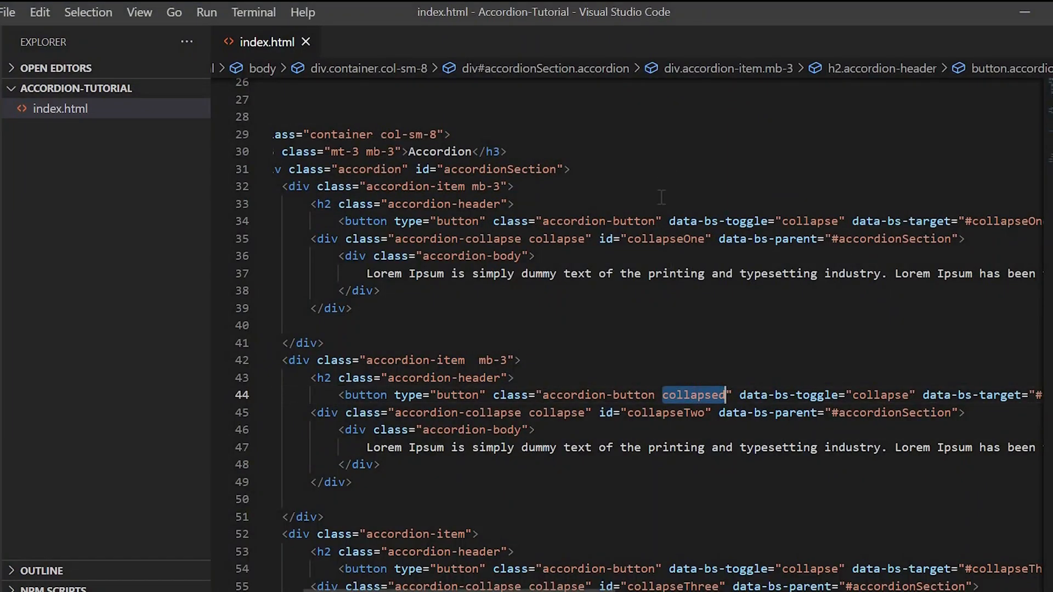
{"action": "type", "text": "collapsed"}
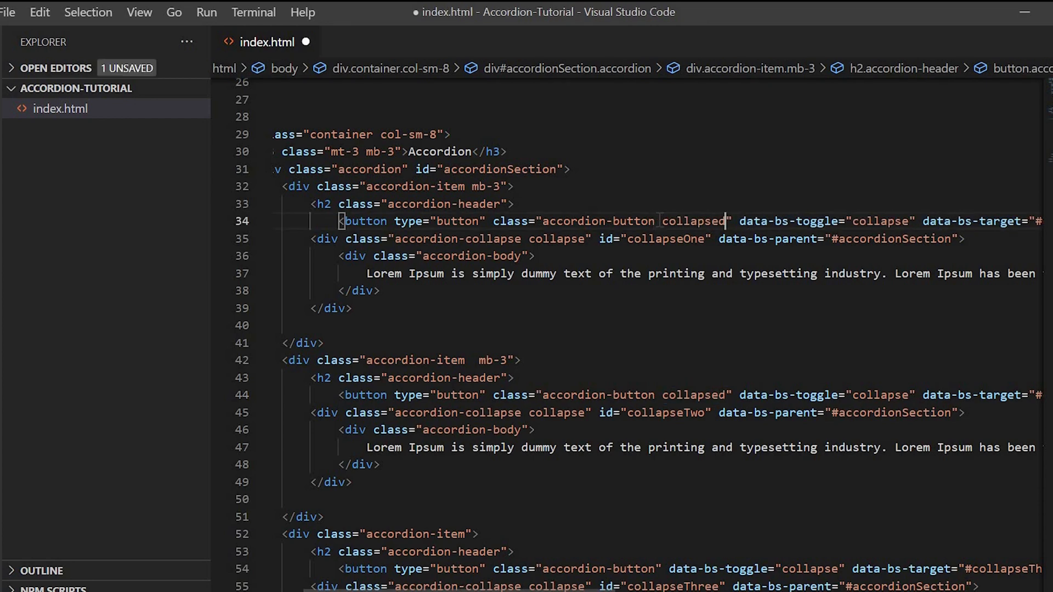
{"action": "scroll", "scroll_direction": "down", "scroll_amount": 3}
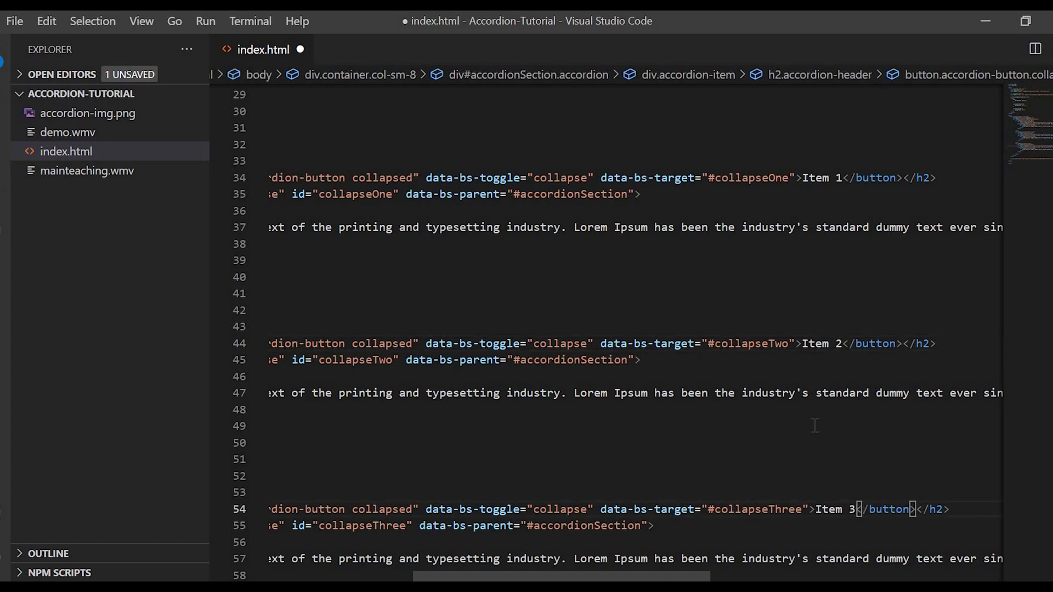
Save index.html and open Item 3 in Firefox to check only one item stays open
{"action": "key", "text": "ctrl+s"}
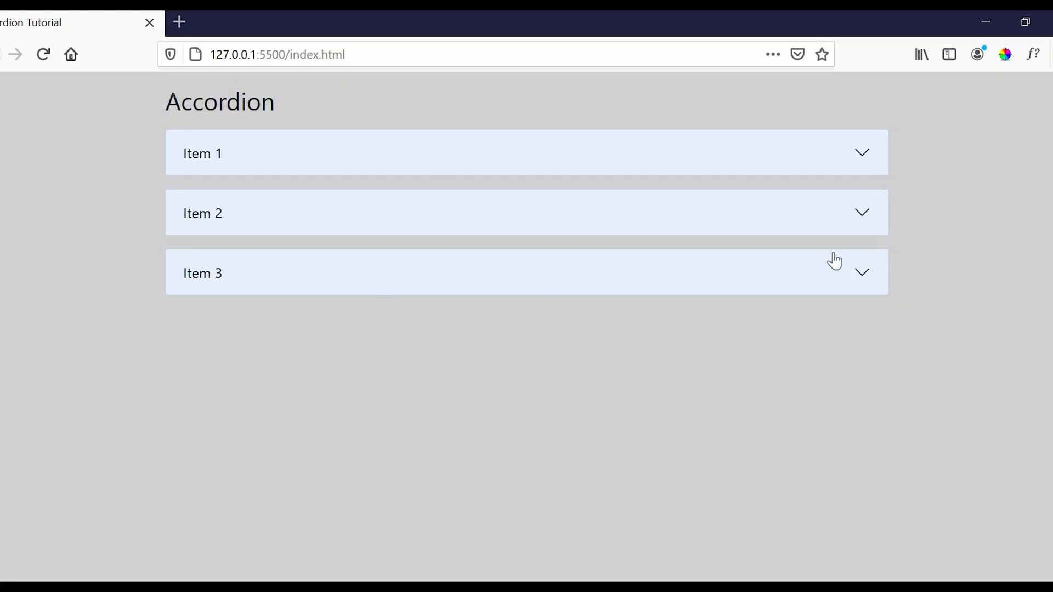
{"action": "mouse_move", "coordinate": [850, 165]}
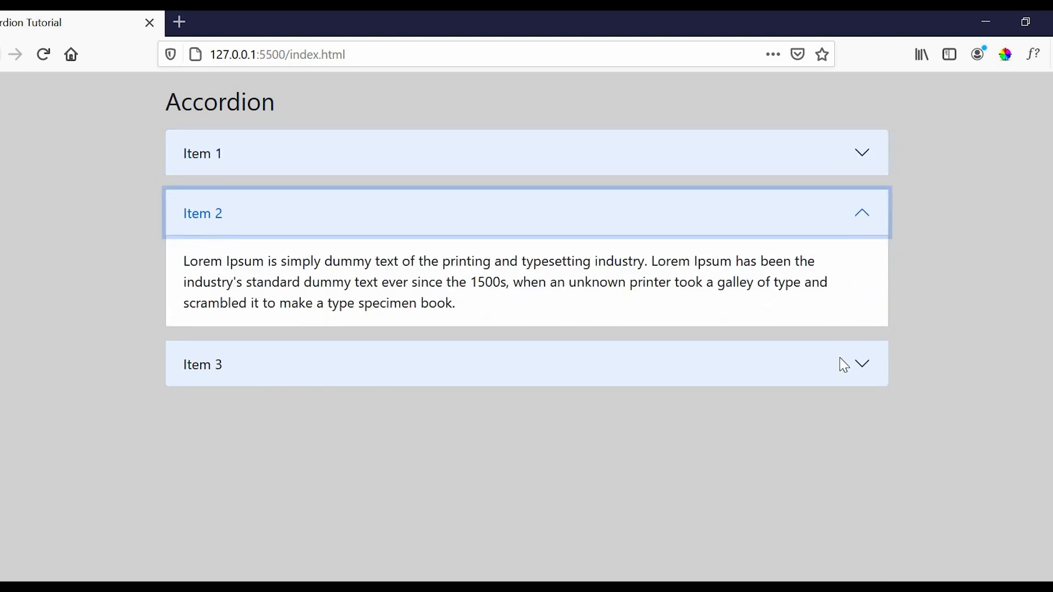
{"action": "left_click", "coordinate": [527, 364]}
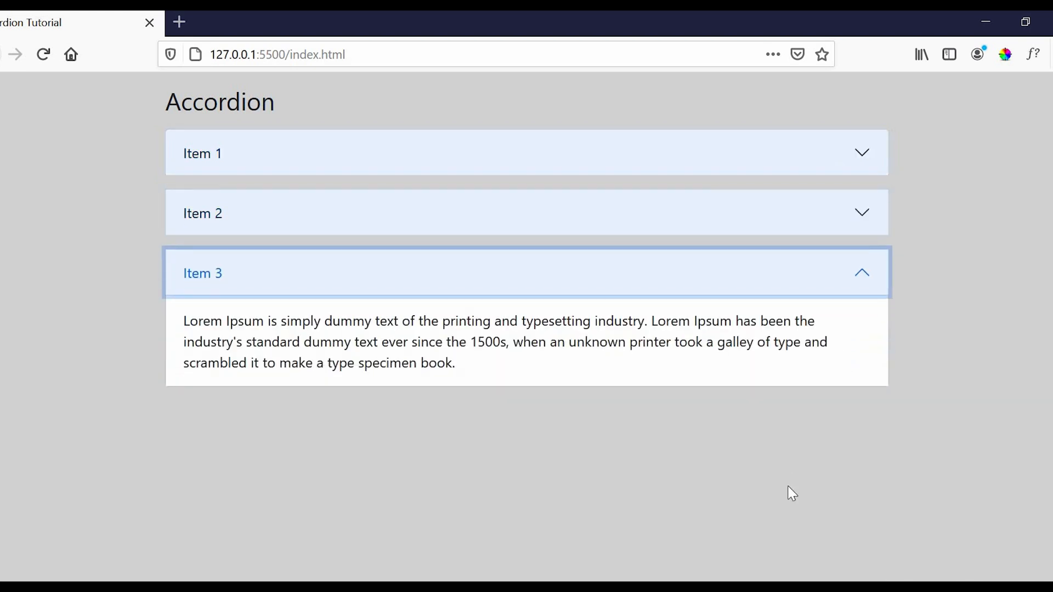